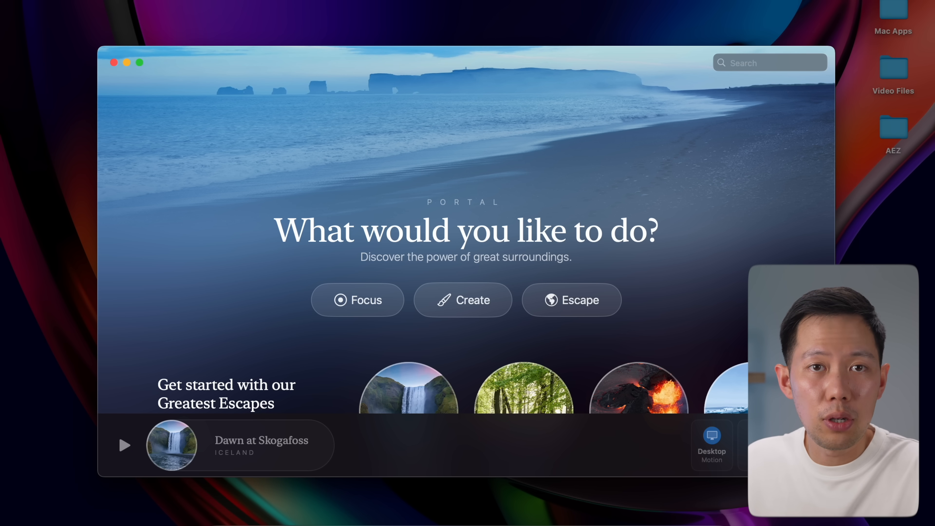
Make Dawn at Skogafoss from the Focus collection Portal's active surroundings.
click(357, 300)
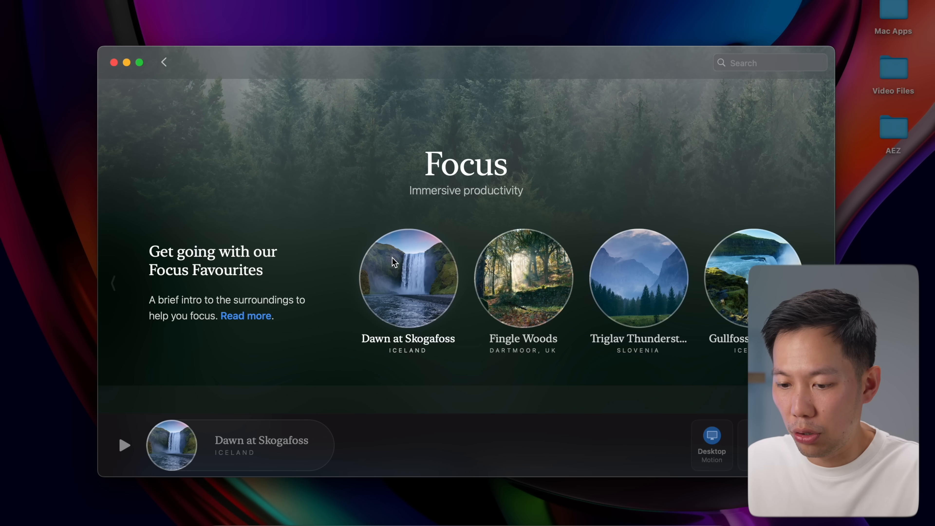
mouse_move(401, 290)
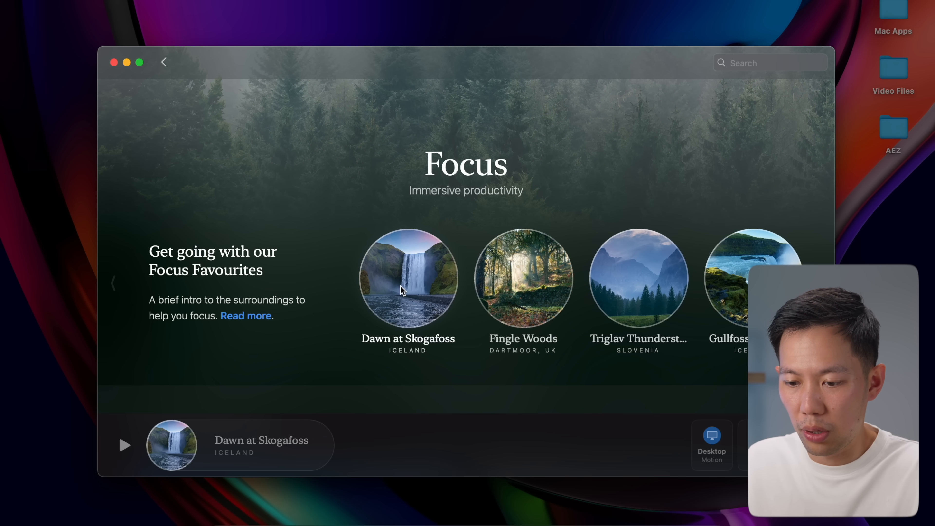
click(408, 277)
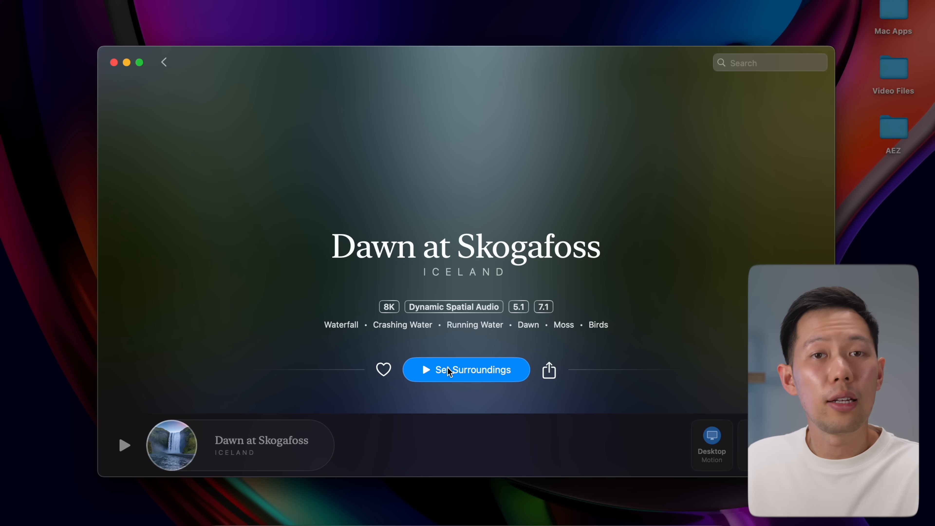
click(466, 370)
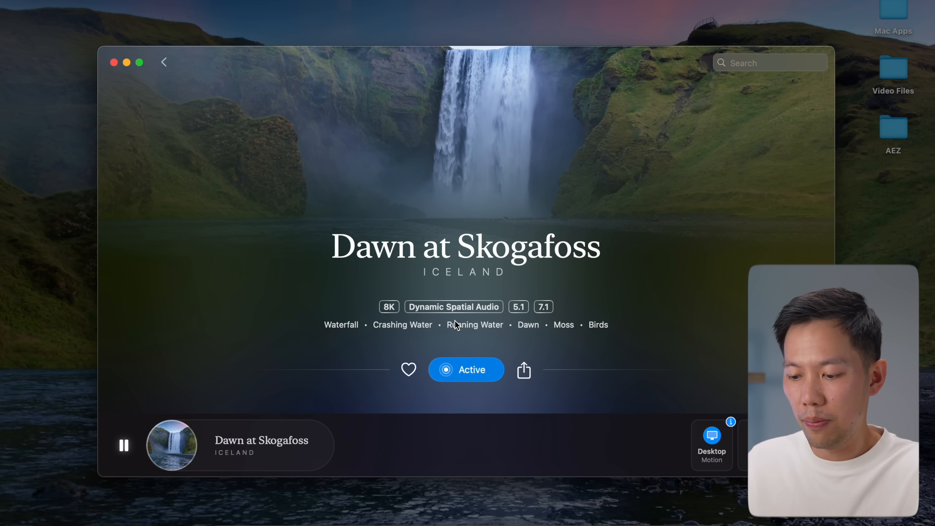
key(volumeup)
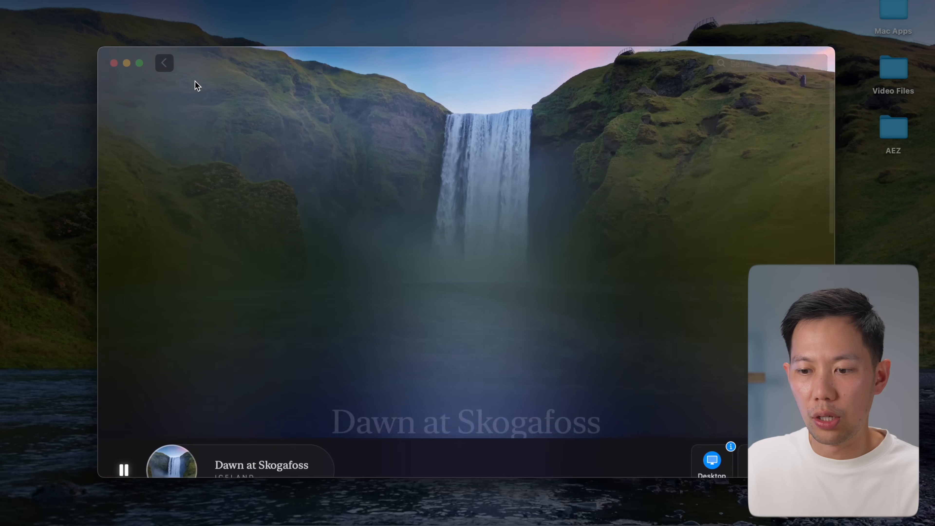
click(164, 62)
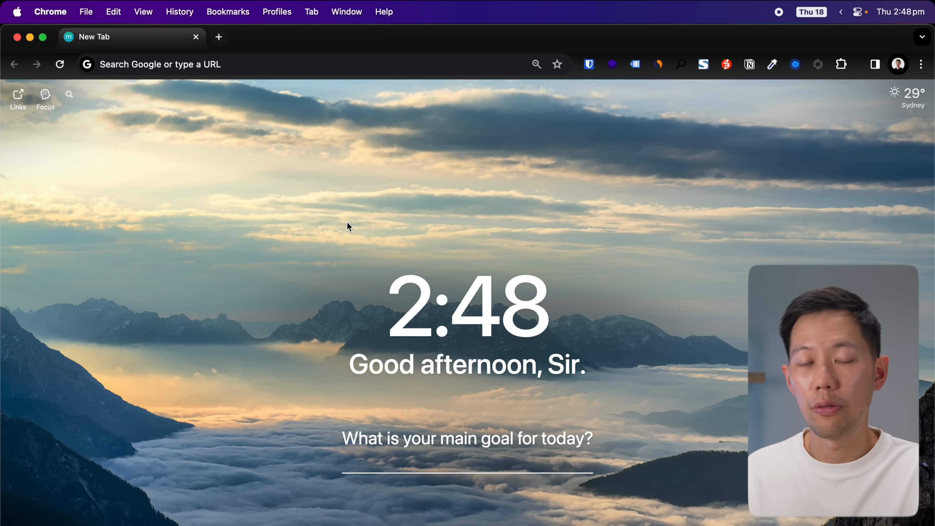
mouse_move(339, 213)
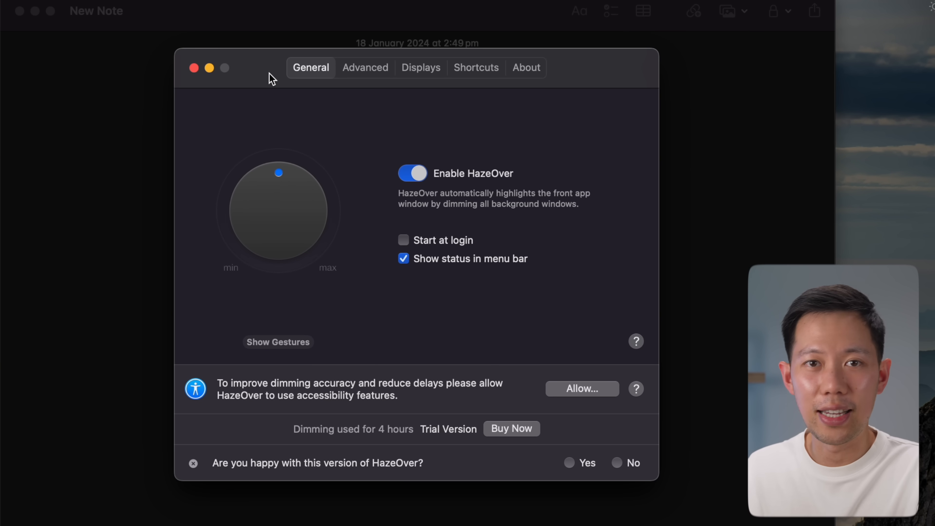
mouse_move(286, 207)
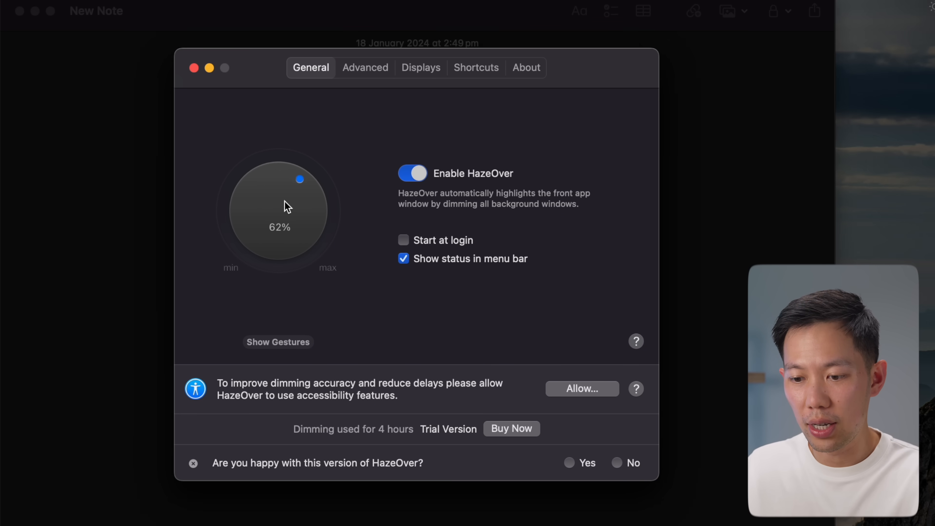
Set HazeOver's background dimming to 60% with the General knob.
drag(301, 179, 240, 204)
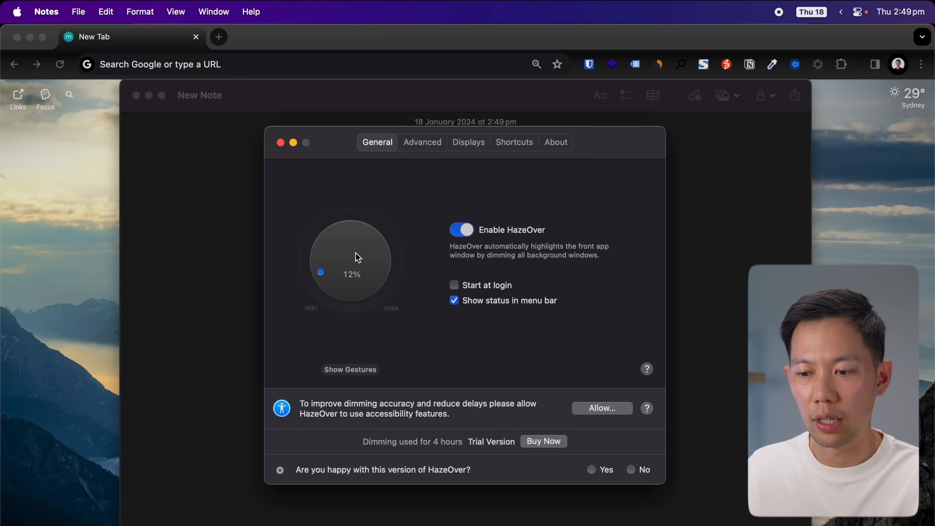
drag(321, 273, 356, 229)
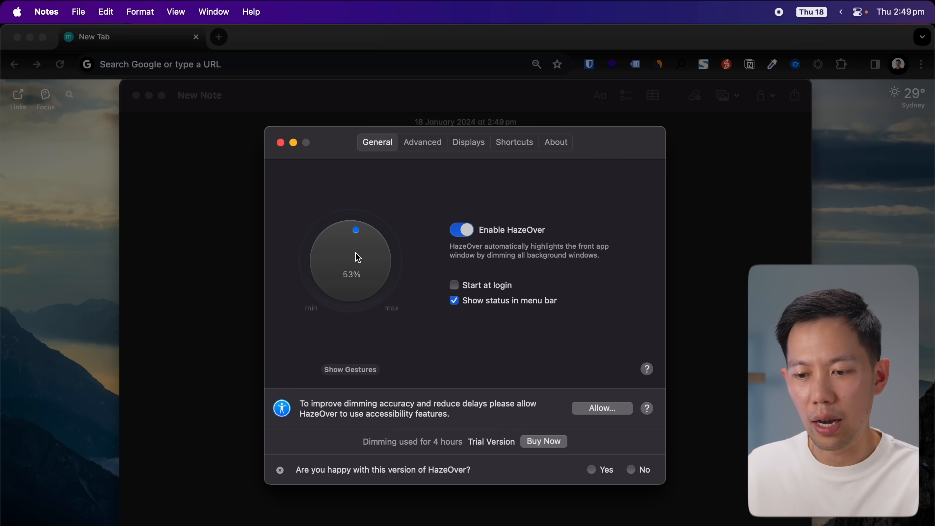
drag(356, 230, 366, 233)
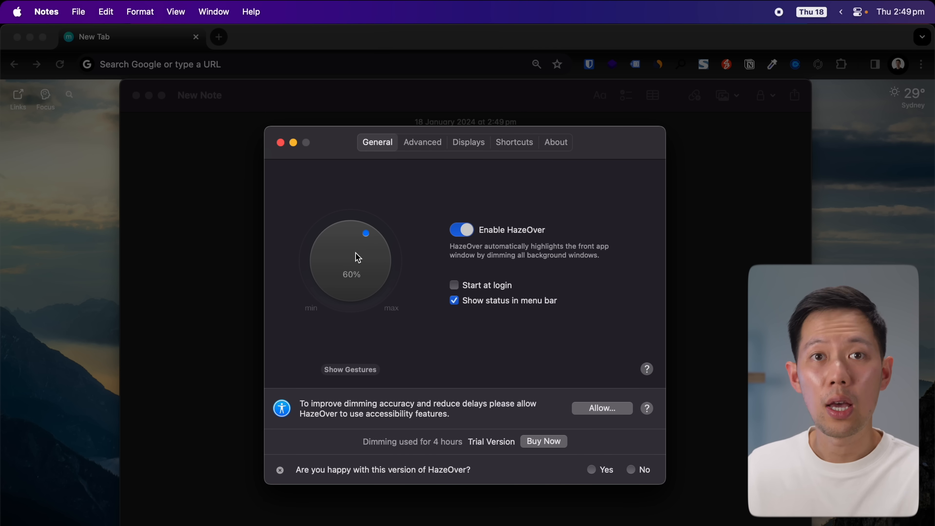
In Advanced settings, change the dimming background colour from black to a grey tint.
click(422, 141)
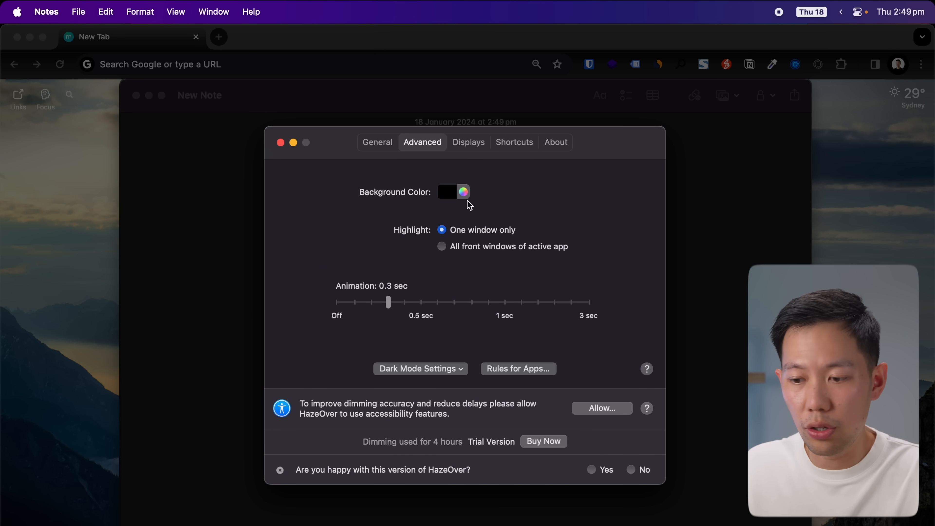
click(463, 191)
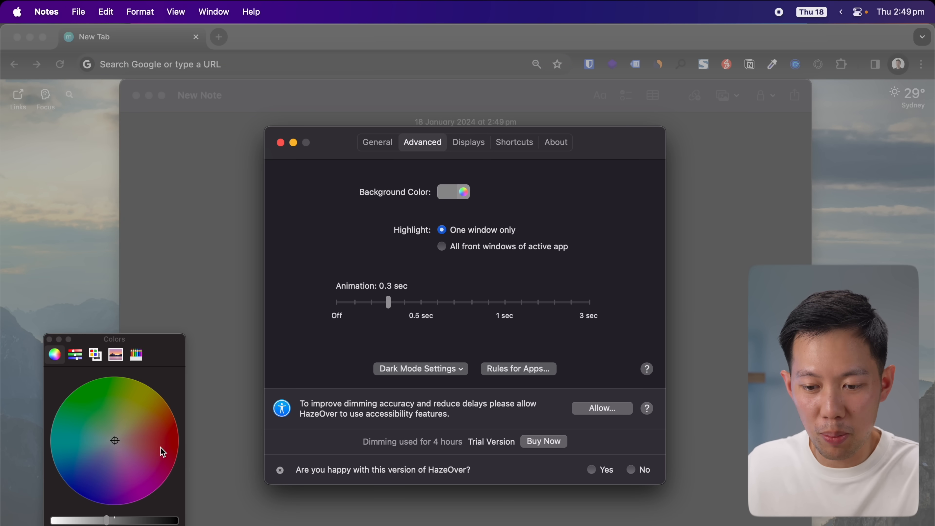
click(169, 446)
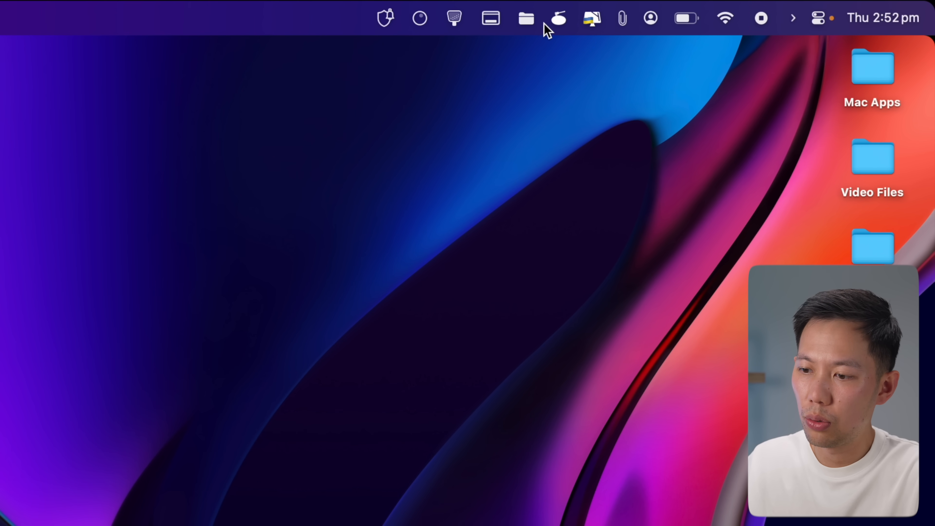
Show AlDente's menu bar panel with the 70% charge limit slider.
click(558, 18)
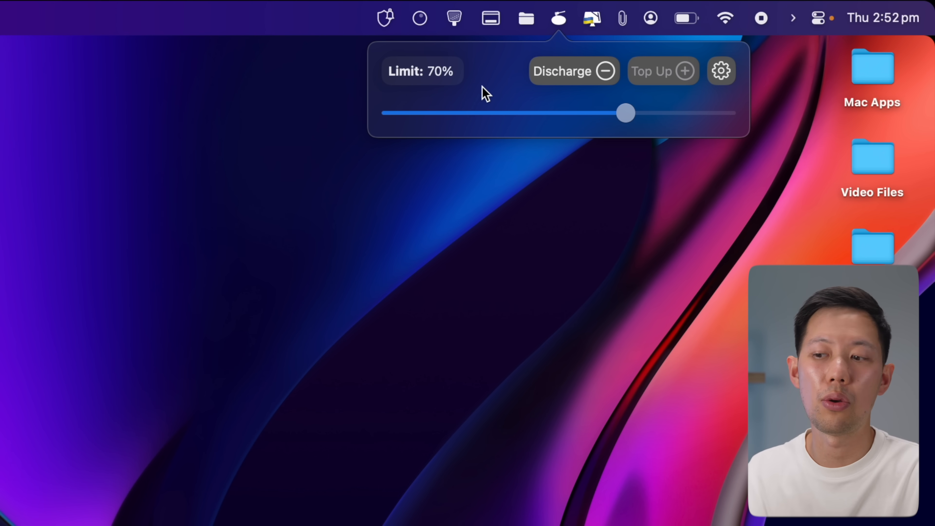
mouse_move(454, 84)
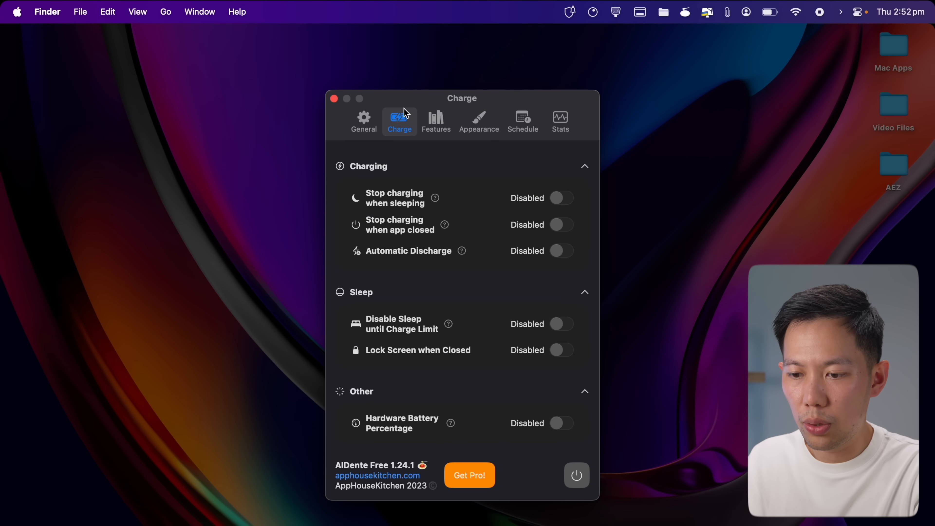
mouse_move(455, 191)
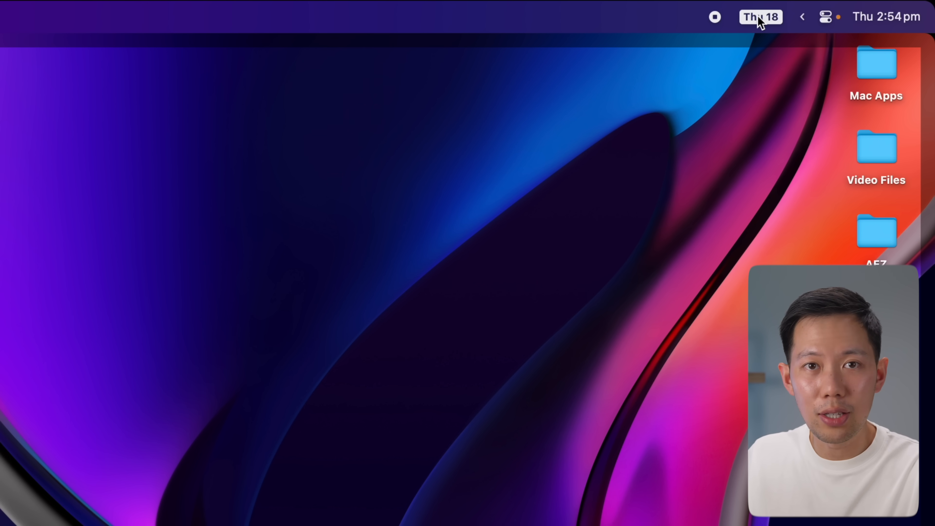
Show Itsycal's month calendar and start a new event for 19 January 2024, 8–9 am.
click(761, 16)
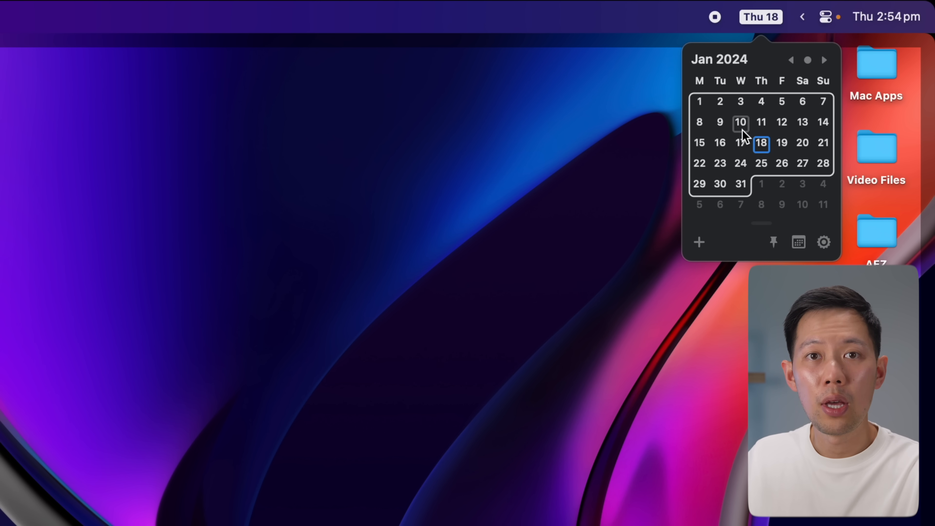
mouse_move(740, 137)
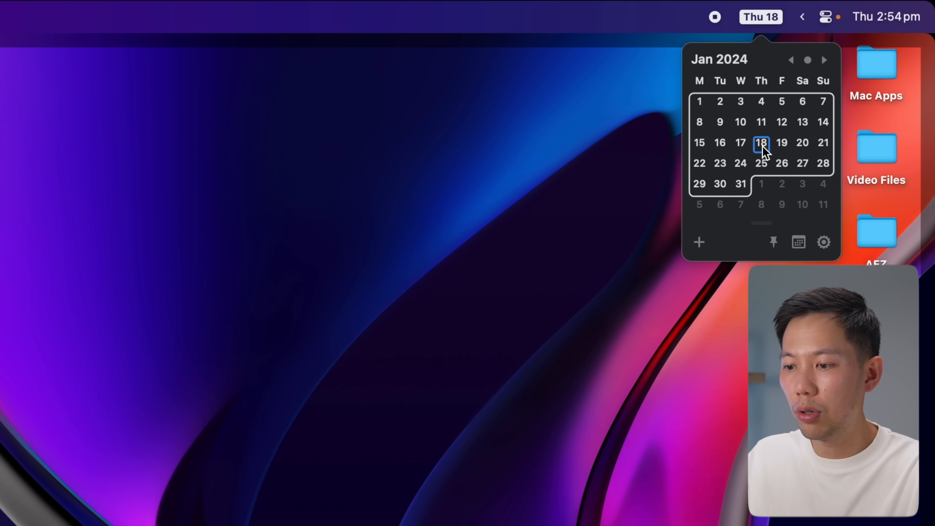
double_click(781, 143)
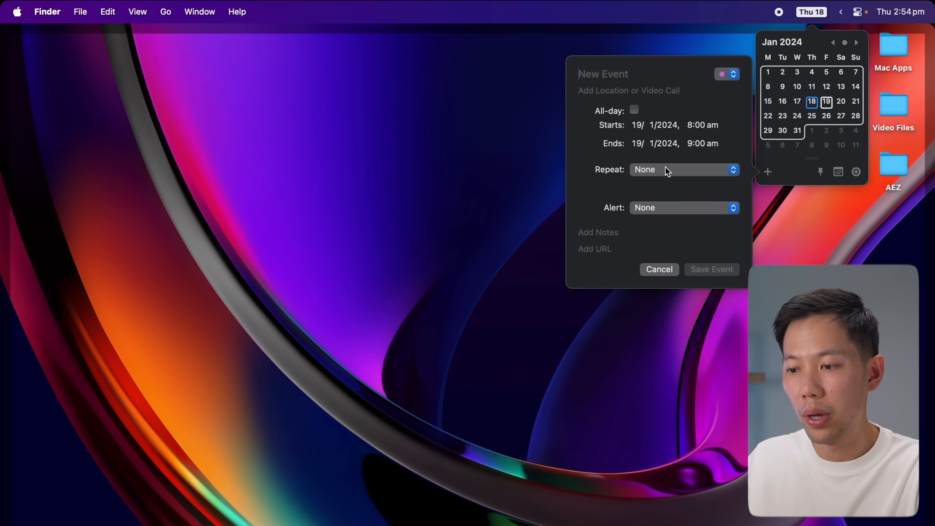
mouse_move(594, 162)
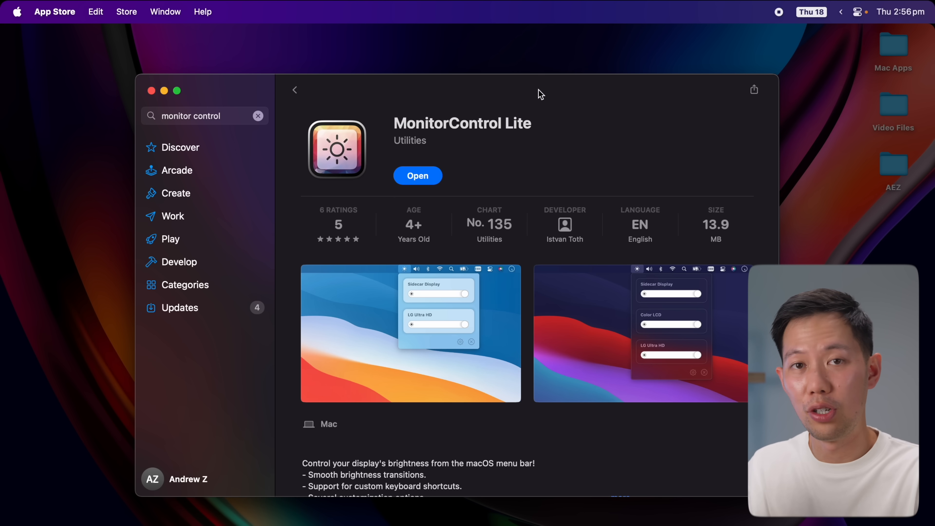
mouse_move(571, 94)
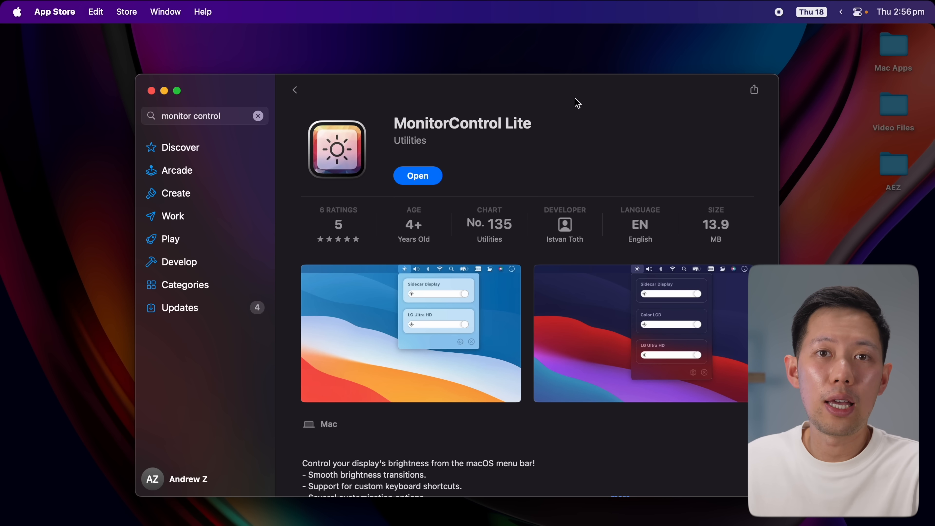
mouse_move(685, 72)
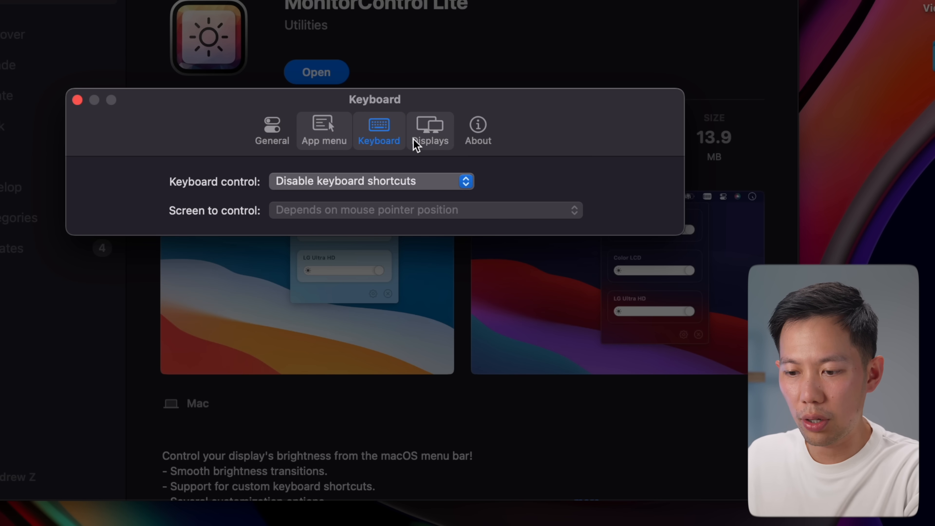
View MonitorControl Lite's Displays settings, then its General settings.
click(430, 130)
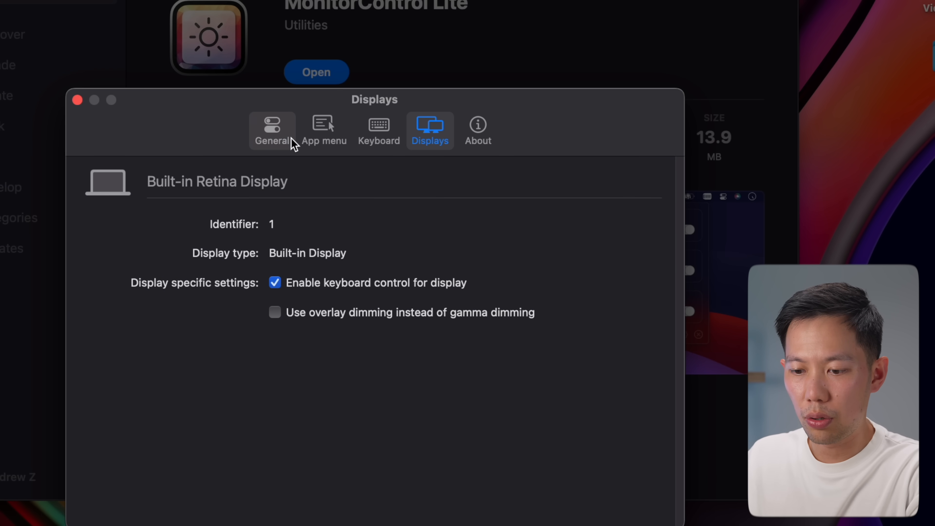
click(272, 129)
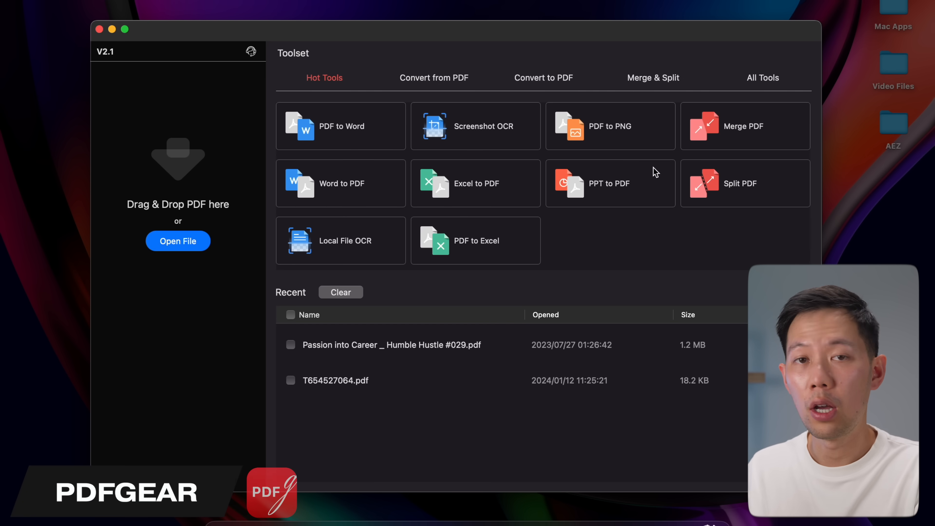
mouse_move(605, 165)
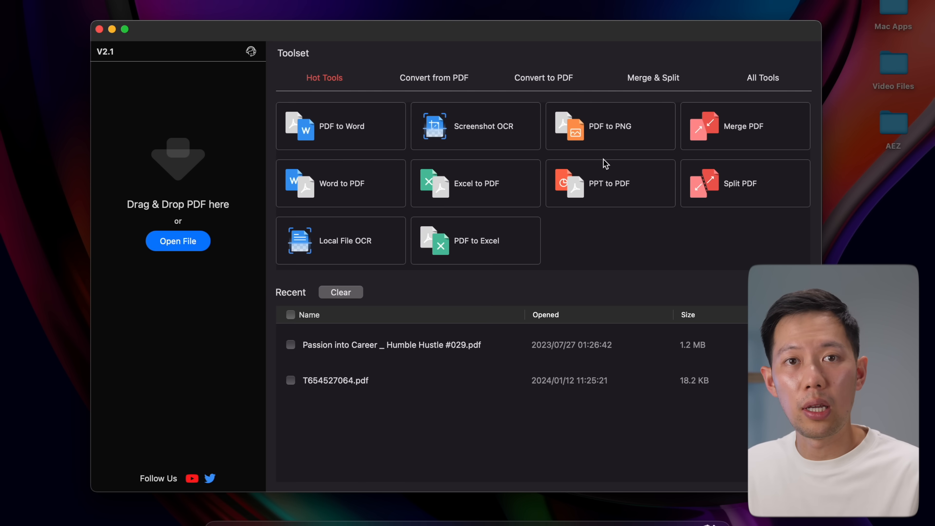
mouse_move(418, 142)
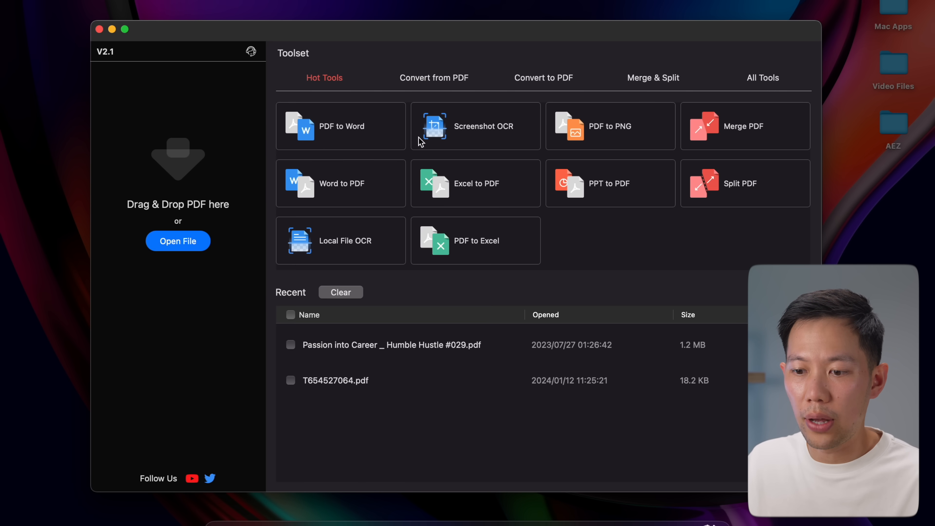
mouse_move(593, 156)
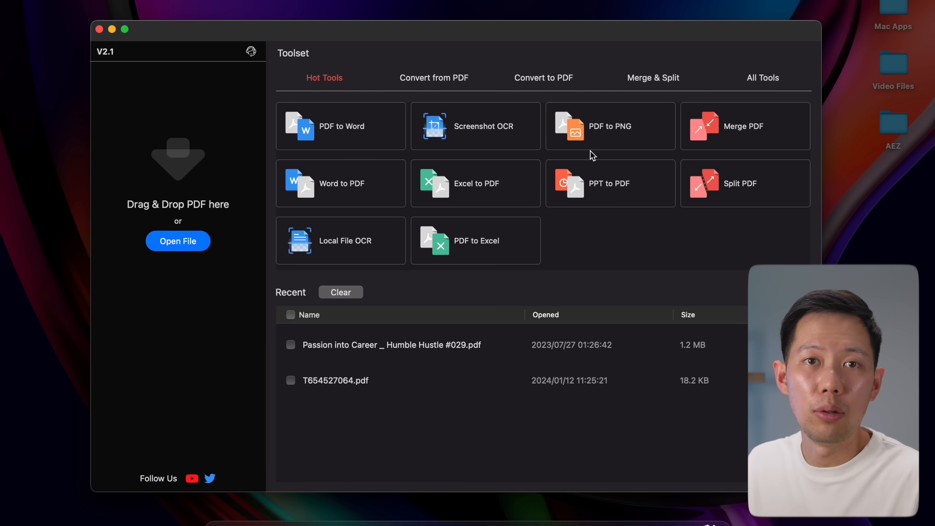
mouse_move(356, 351)
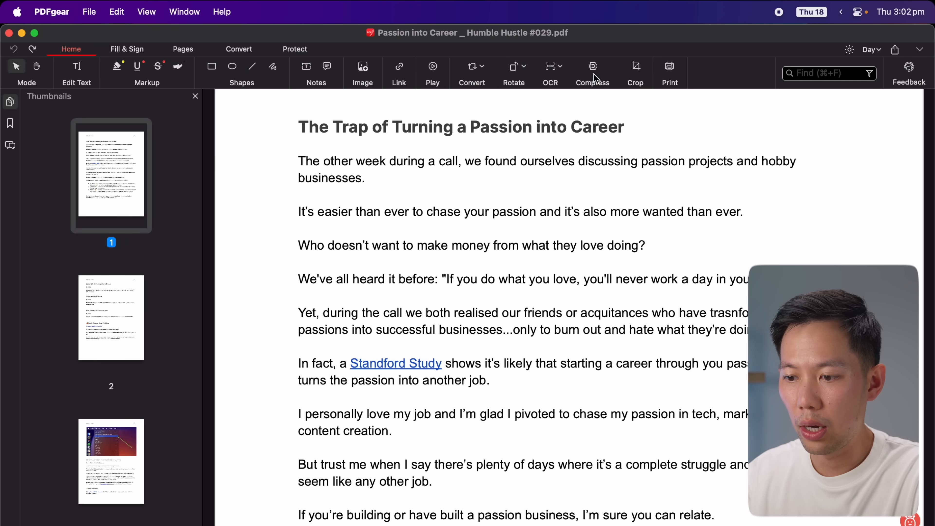
Browse the Convert dropdown's conversion formats for the Passion into Career PDF.
click(593, 70)
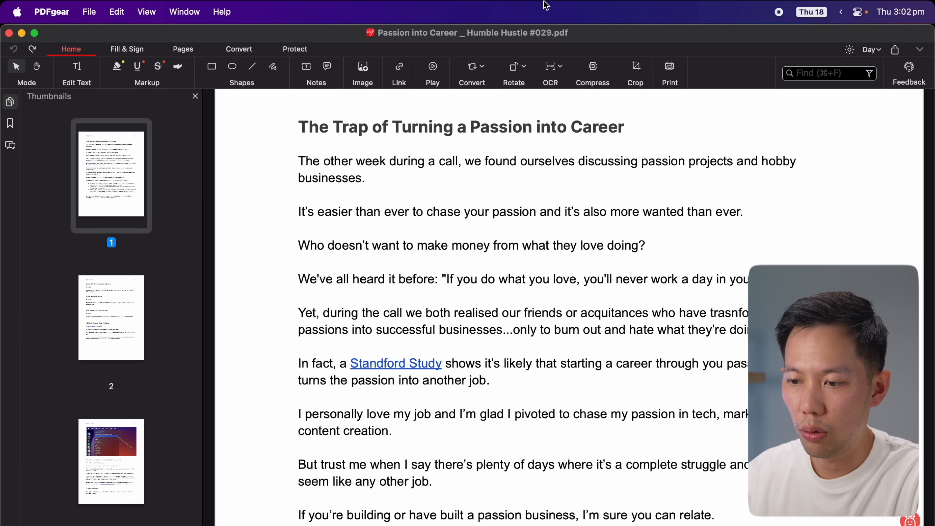
click(480, 66)
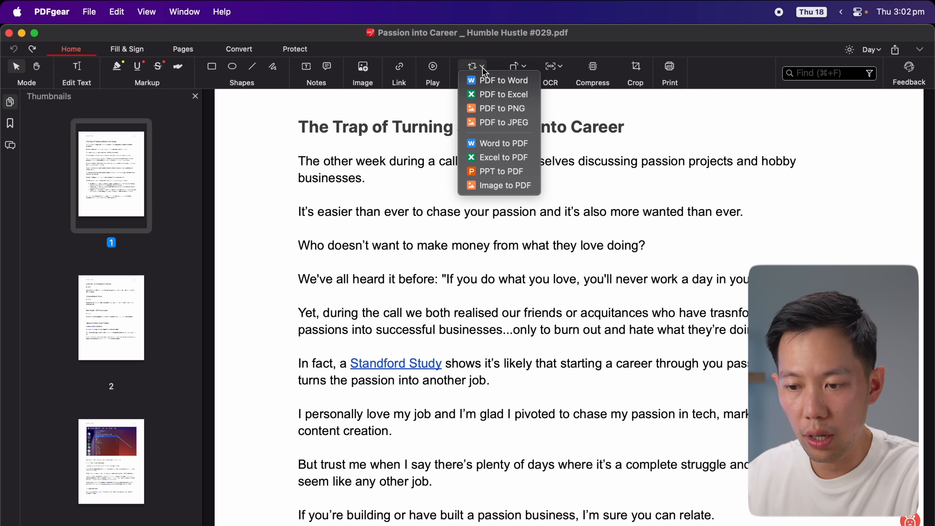
mouse_move(349, 173)
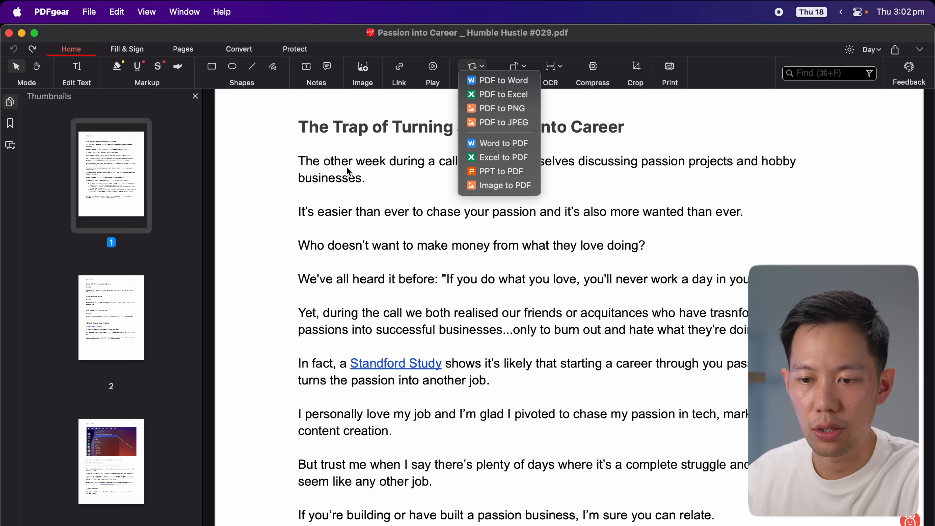
click(295, 138)
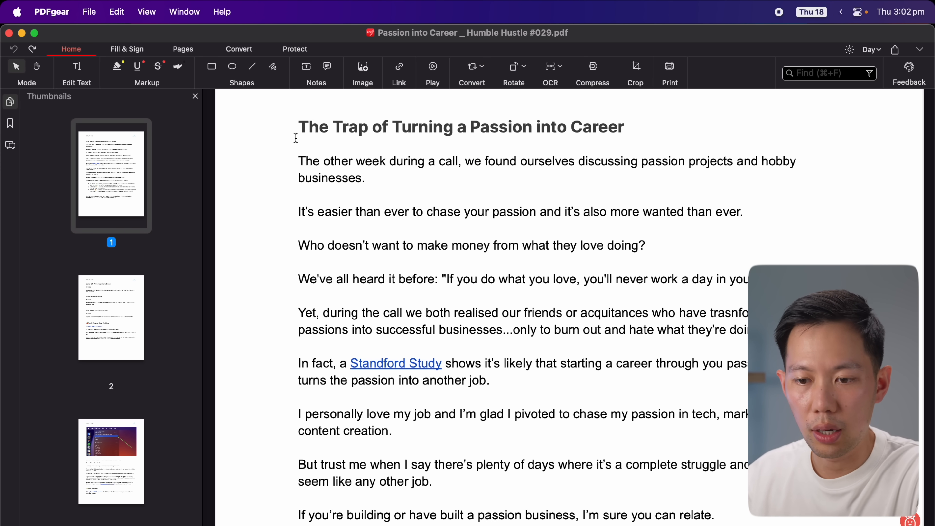
Get an AI-written summary and example questions about the PDF in the chat panel.
click(128, 49)
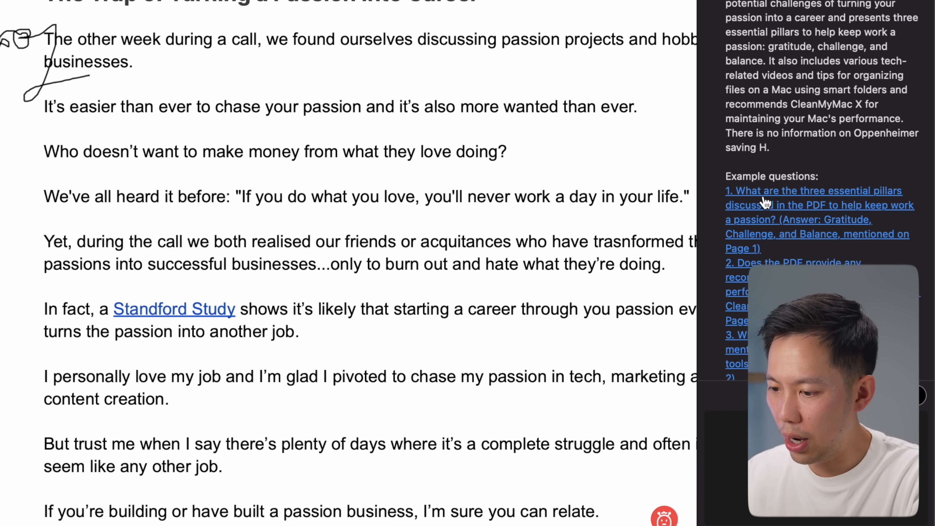
scroll(down, 3)
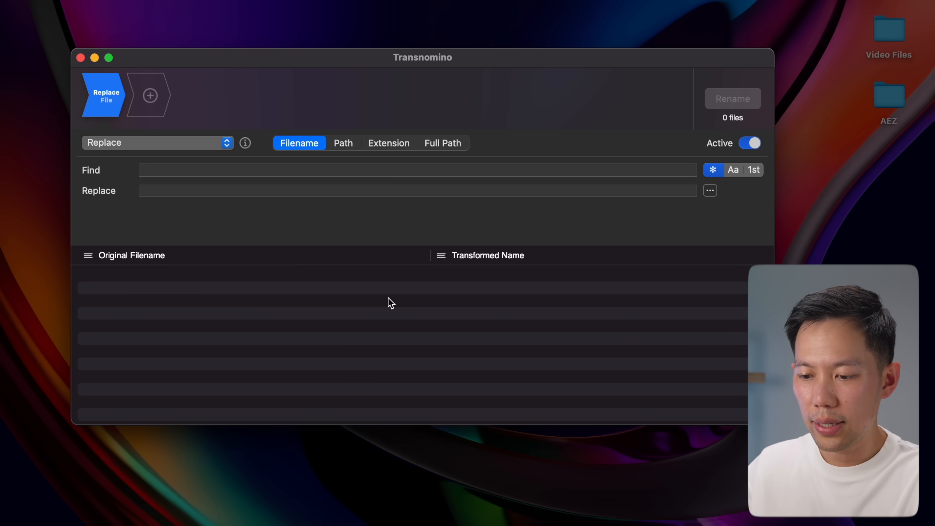
mouse_move(359, 317)
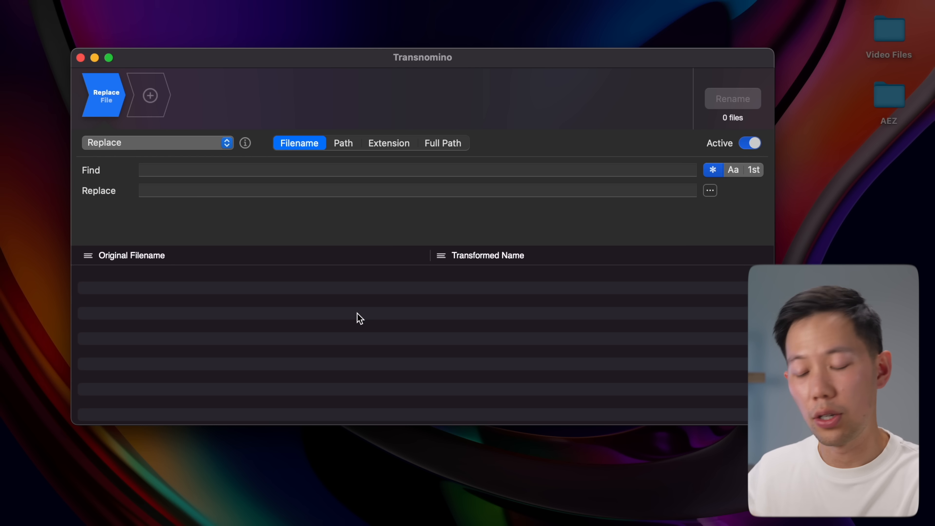
Choose Numbering as the rename rule for the seven Video Asset PDFs.
click(157, 143)
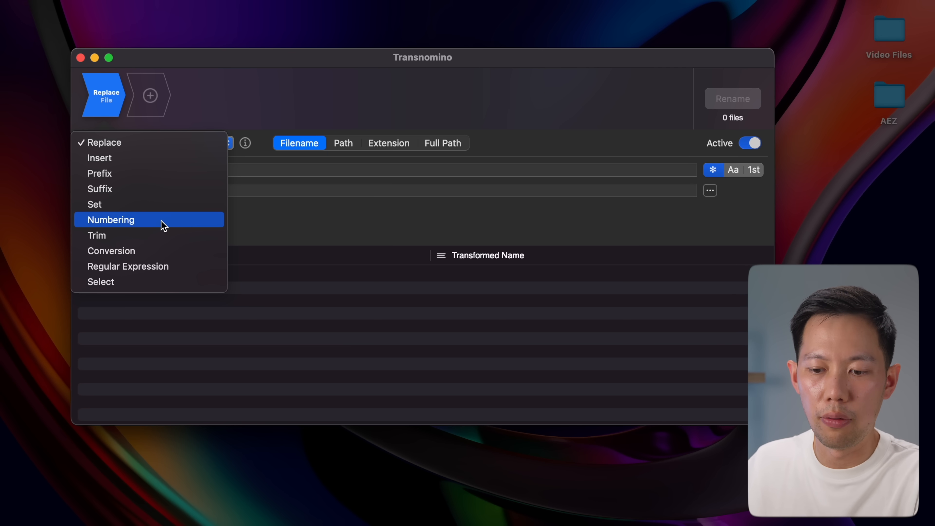
click(111, 220)
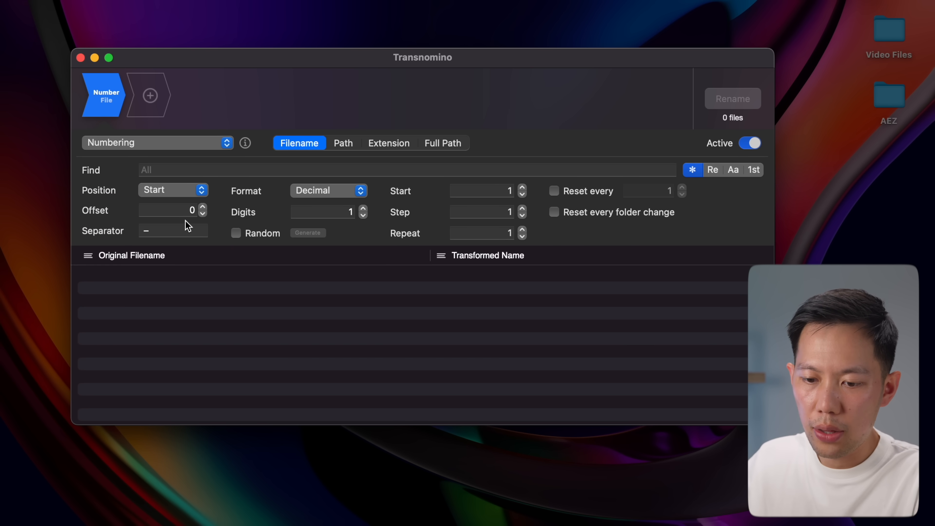
click(173, 231)
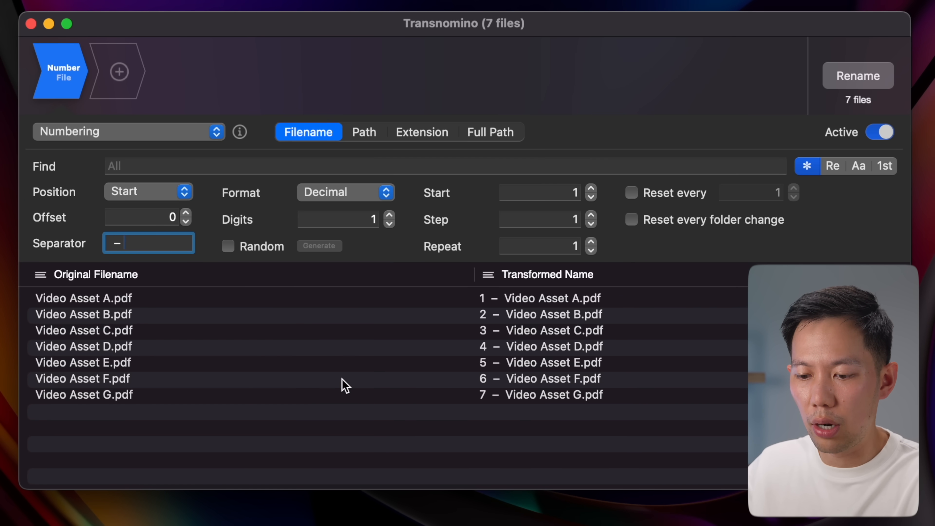
mouse_move(311, 418)
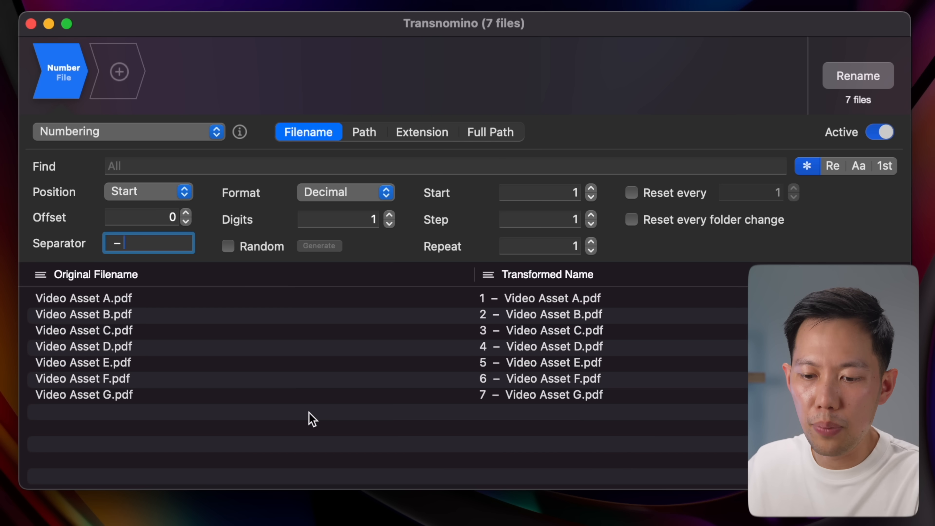
mouse_move(105, 325)
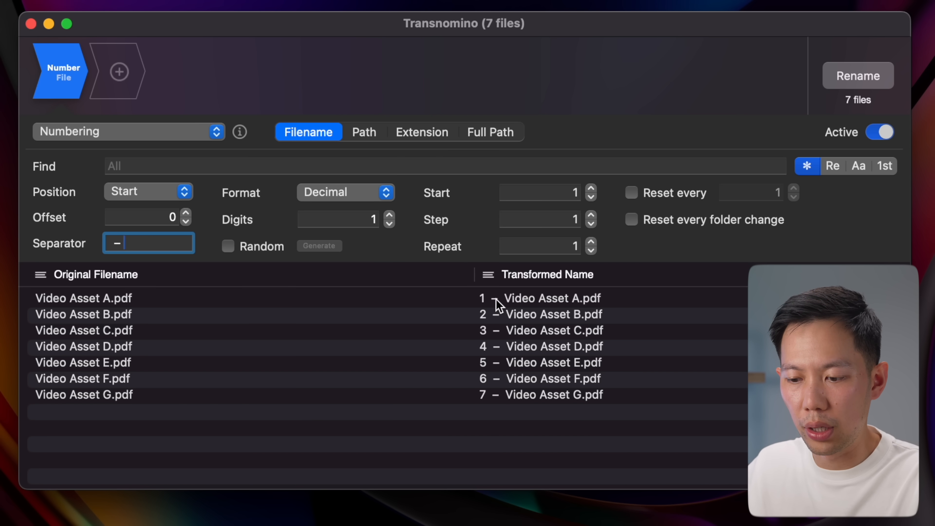
mouse_move(471, 279)
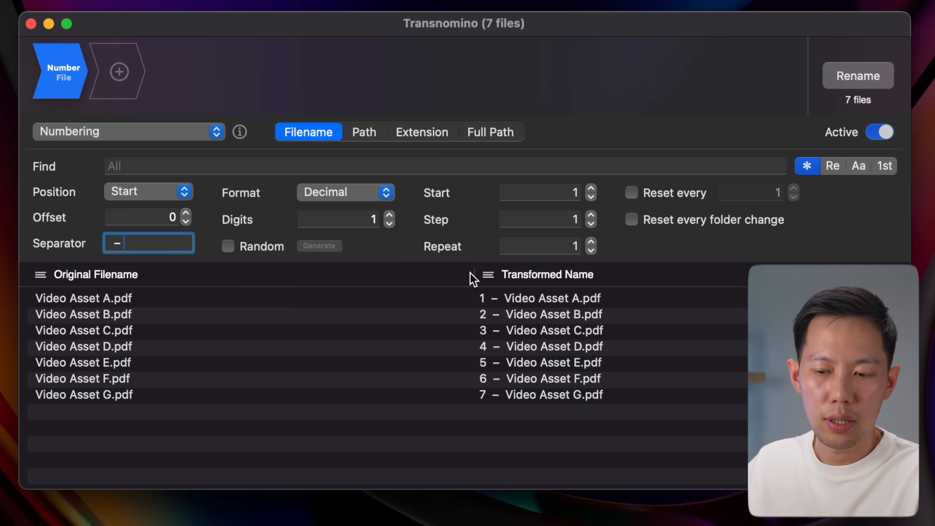
mouse_move(417, 237)
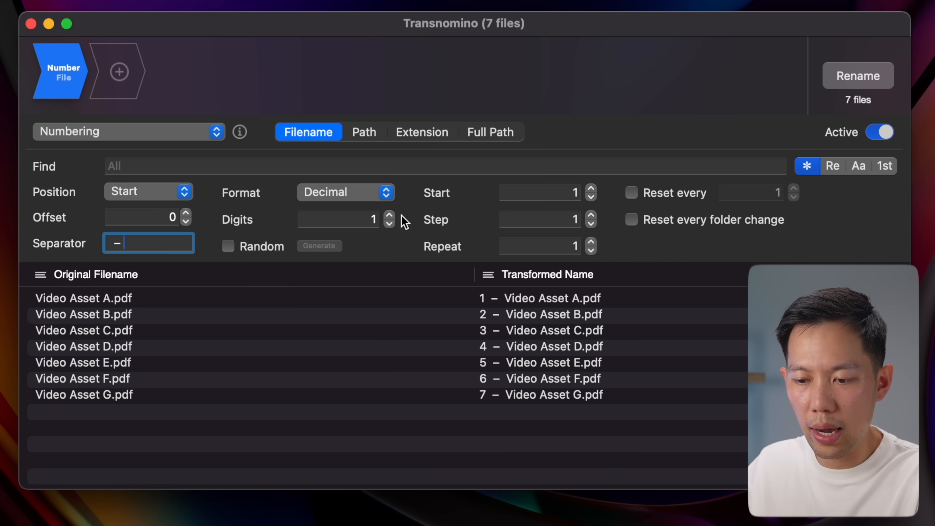
mouse_move(392, 221)
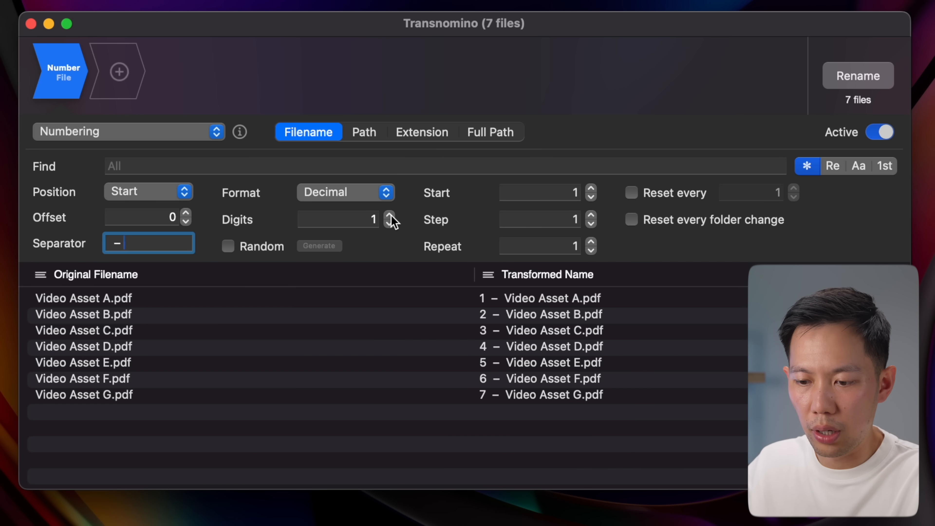
Rename the seven PDFs with three-digit prefixes 001–007 and open the Video Files folder.
click(388, 216)
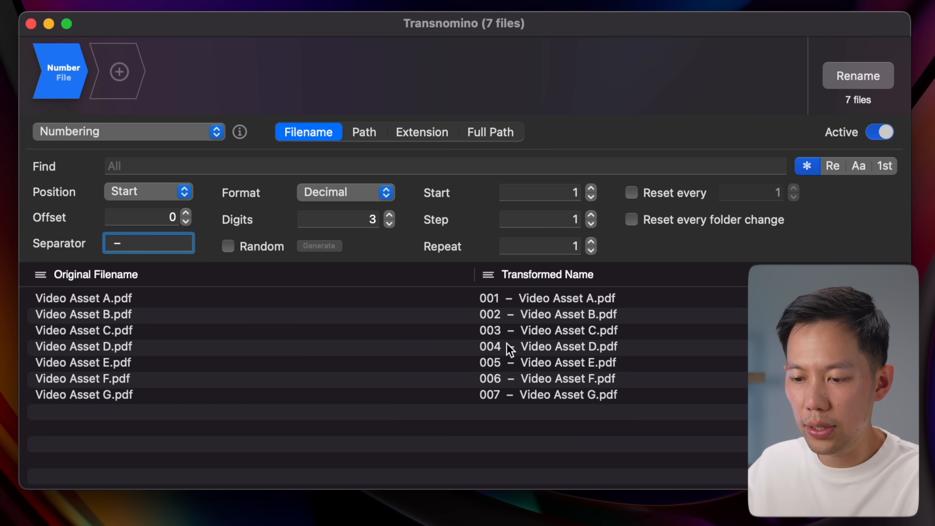
mouse_move(533, 295)
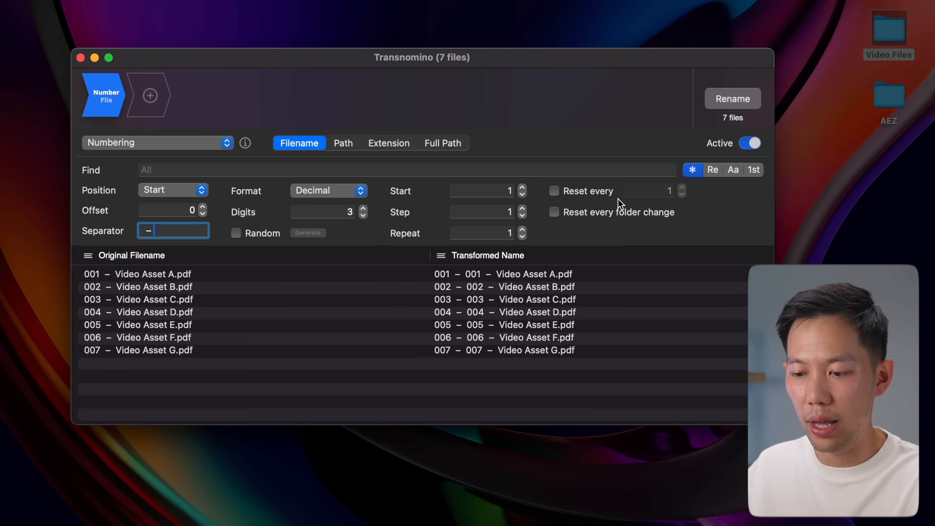
mouse_move(904, 35)
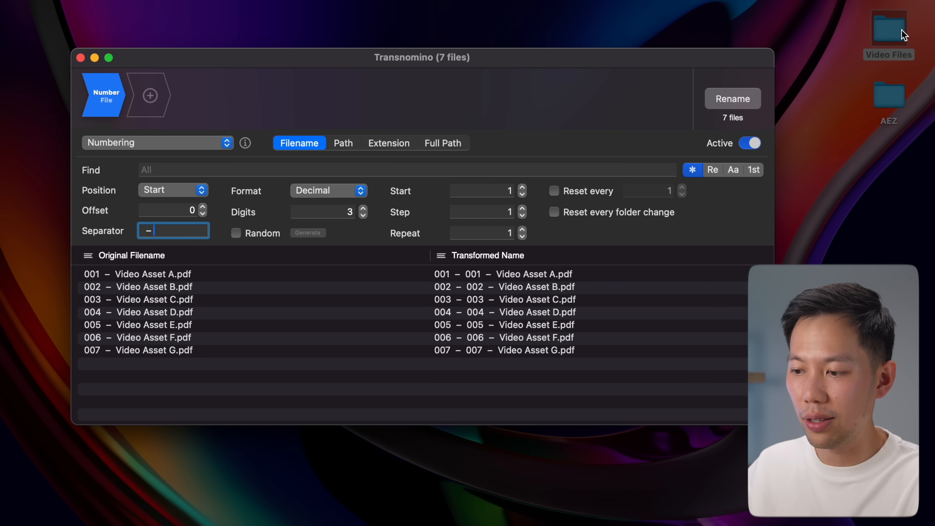
double_click(890, 25)
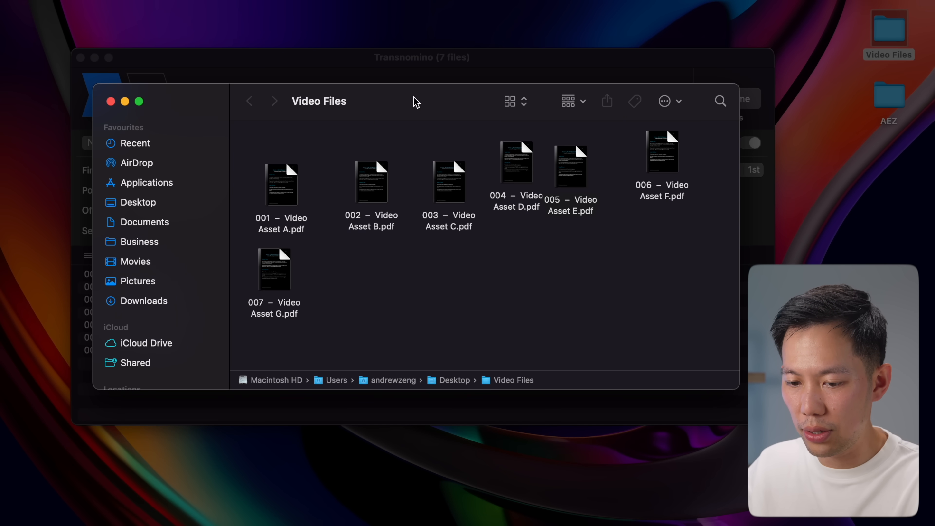
mouse_move(398, 275)
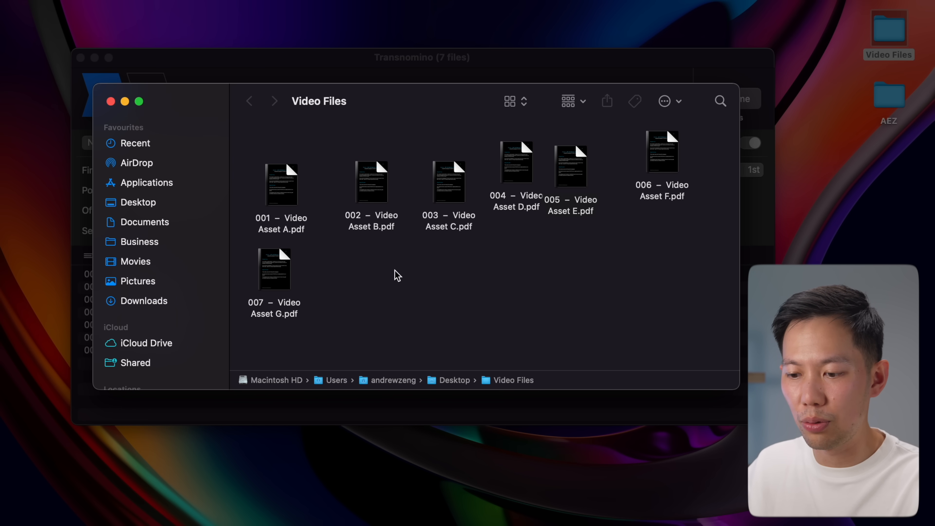
Check the renamed 001–007 PDFs in the Video Files Finder window.
right_click(398, 274)
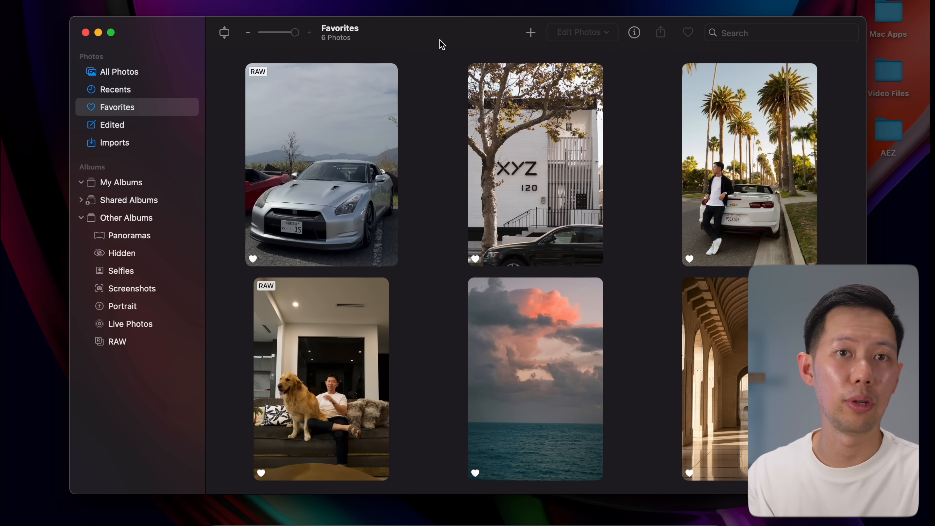
Browse the six photos in Photomator's Favorites album.
click(535, 164)
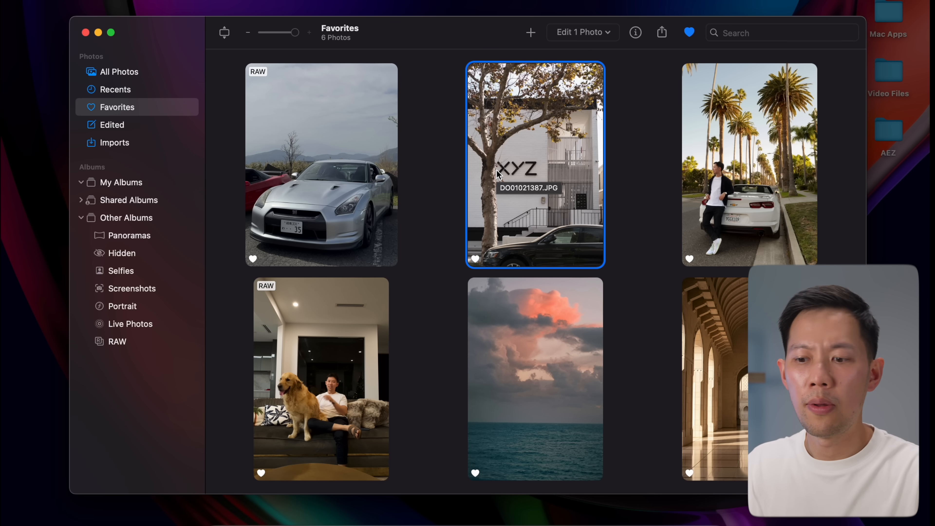
mouse_move(451, 176)
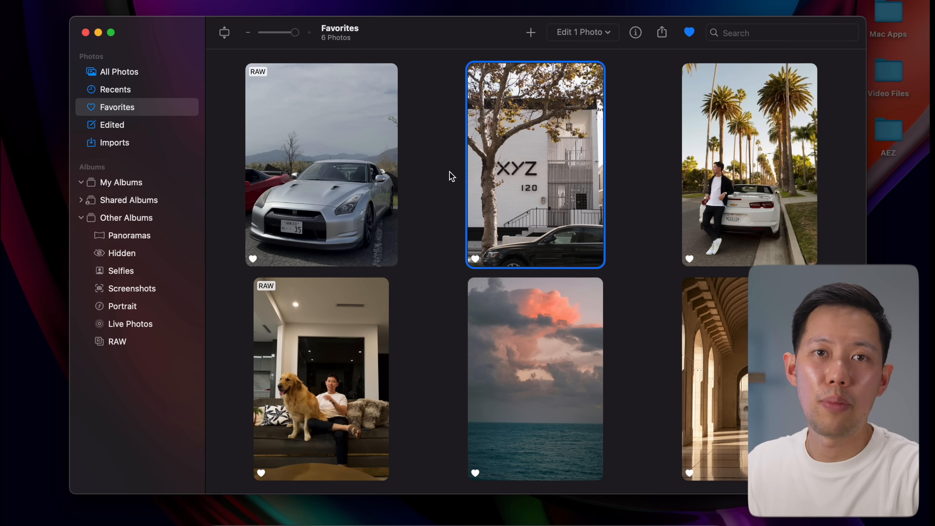
mouse_move(436, 180)
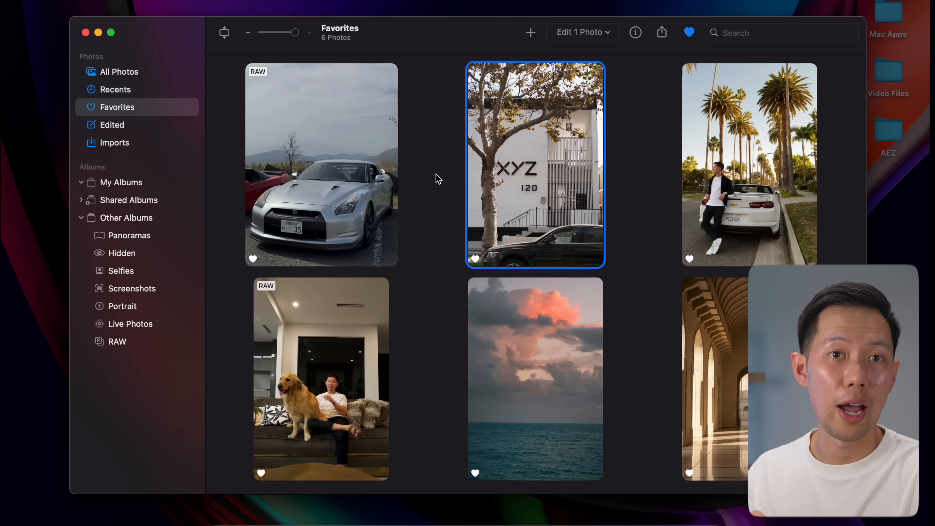
mouse_move(415, 182)
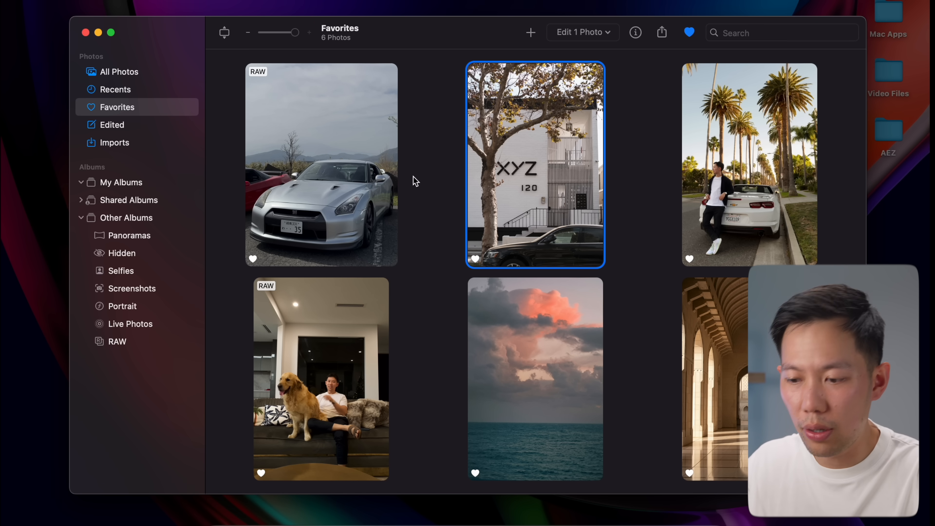
Apply the ML auto-enhance wand to the silver car photo and toggle it to compare with the original.
double_click(321, 165)
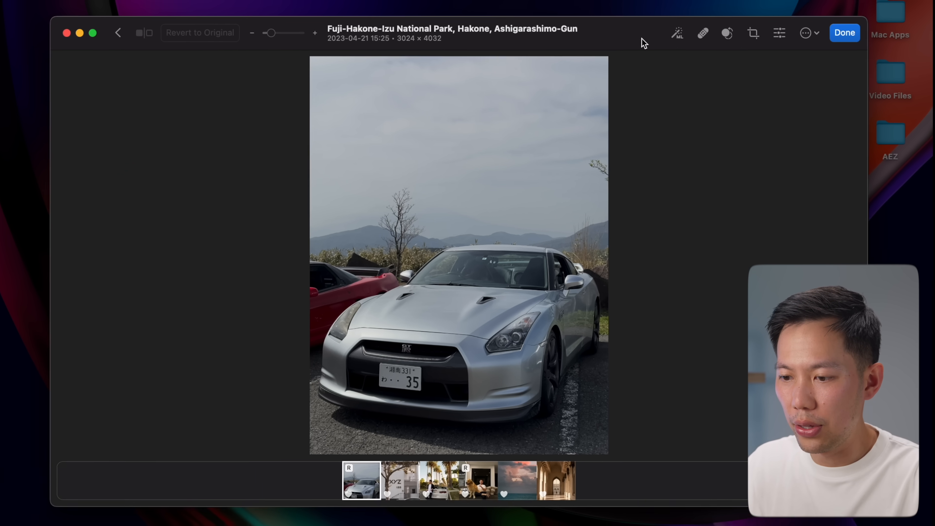
mouse_move(678, 33)
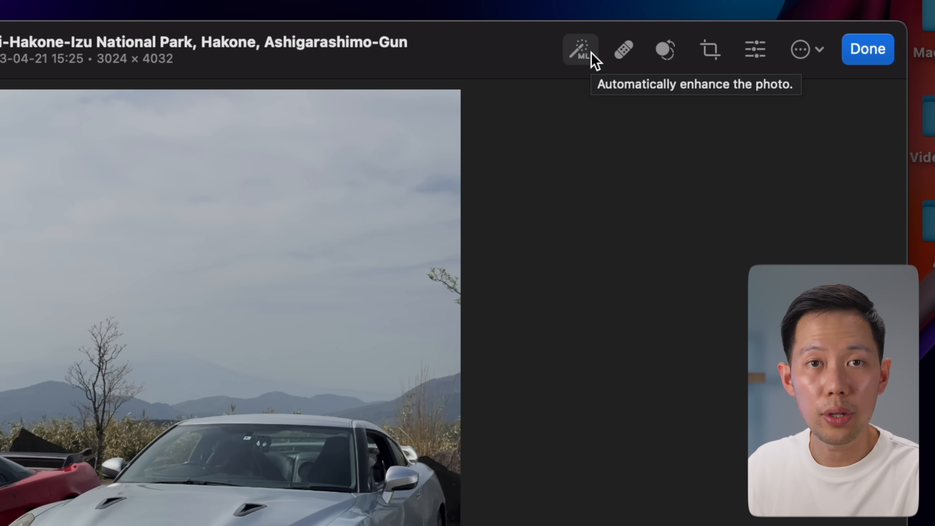
click(578, 49)
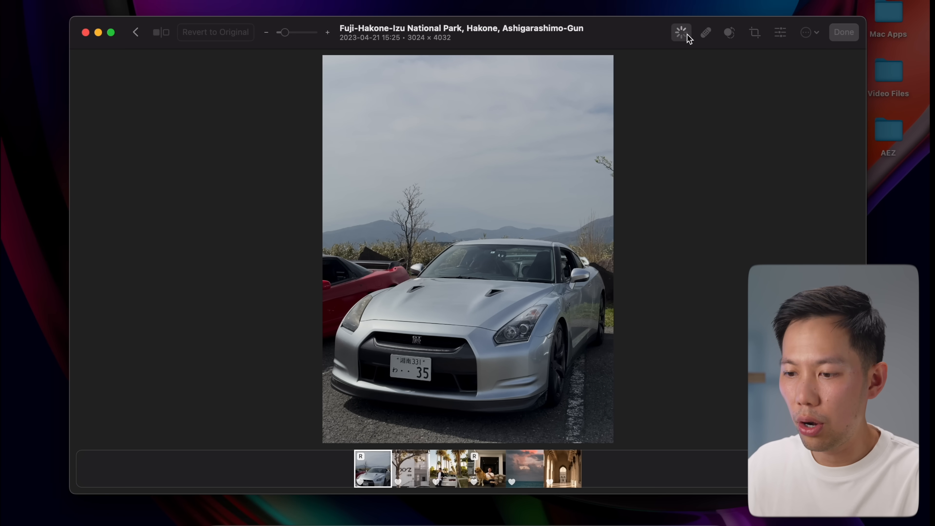
click(681, 32)
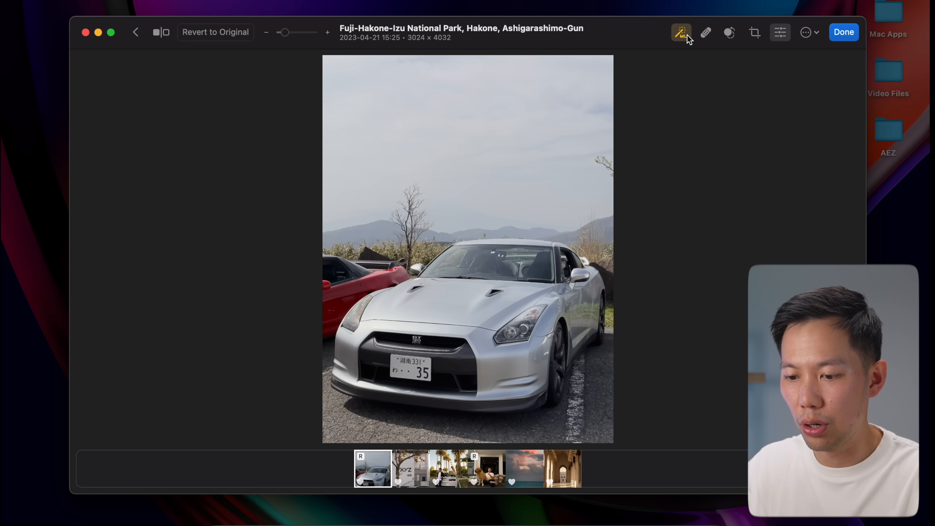
click(682, 32)
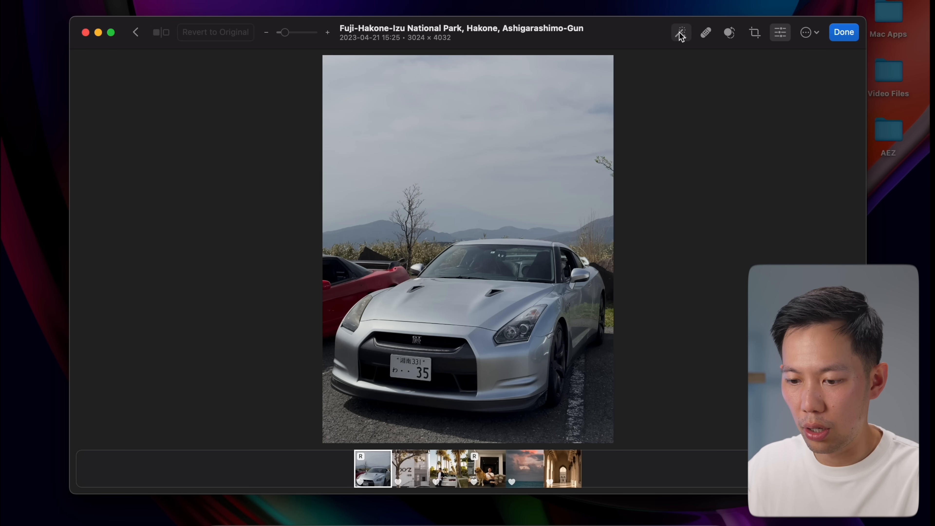
click(682, 32)
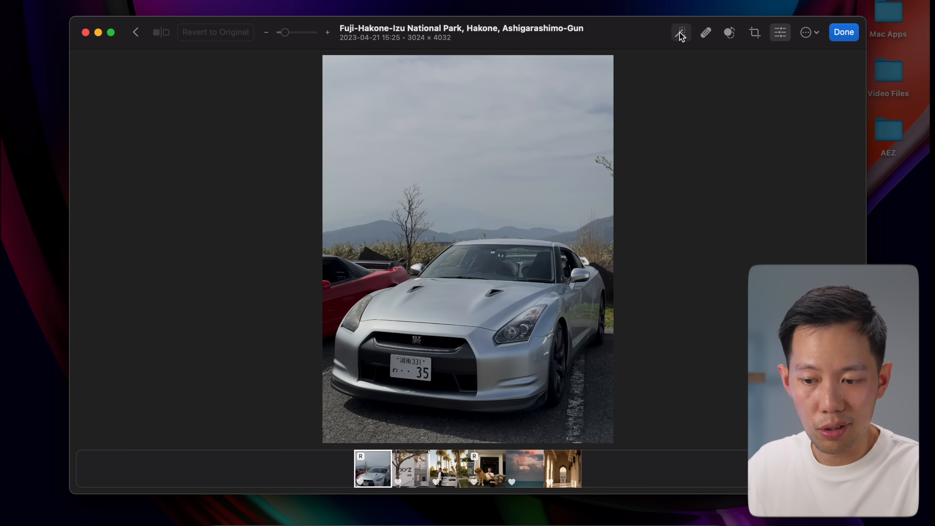
click(681, 32)
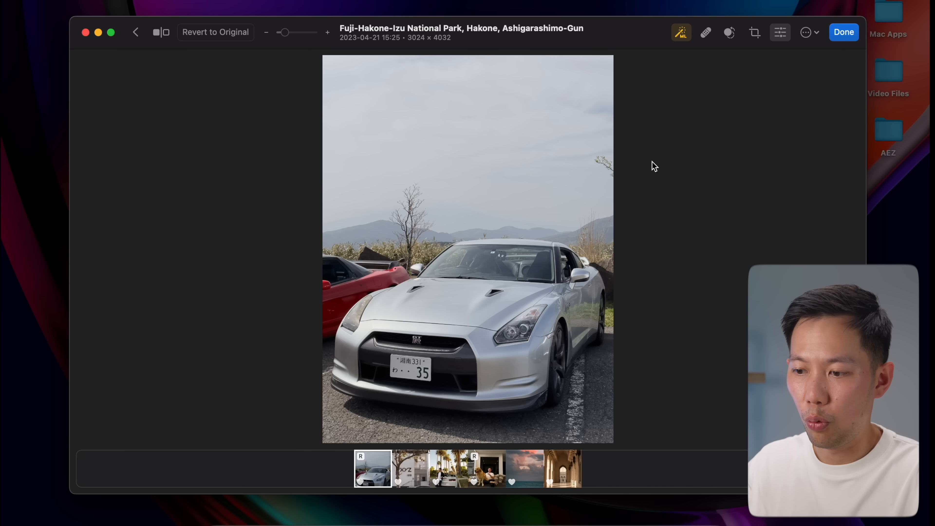
In the Adjust panel, lower Exposure to 6% and set Highlights to 17%.
click(779, 32)
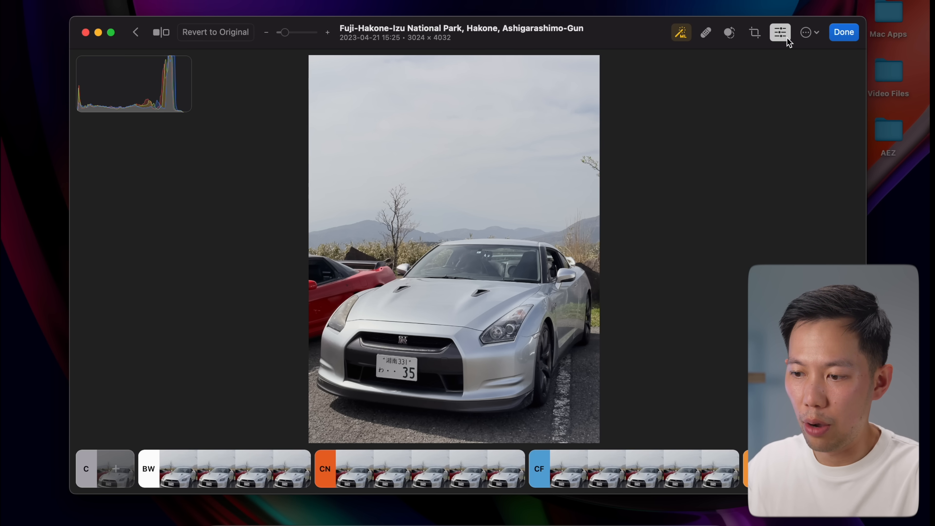
click(779, 32)
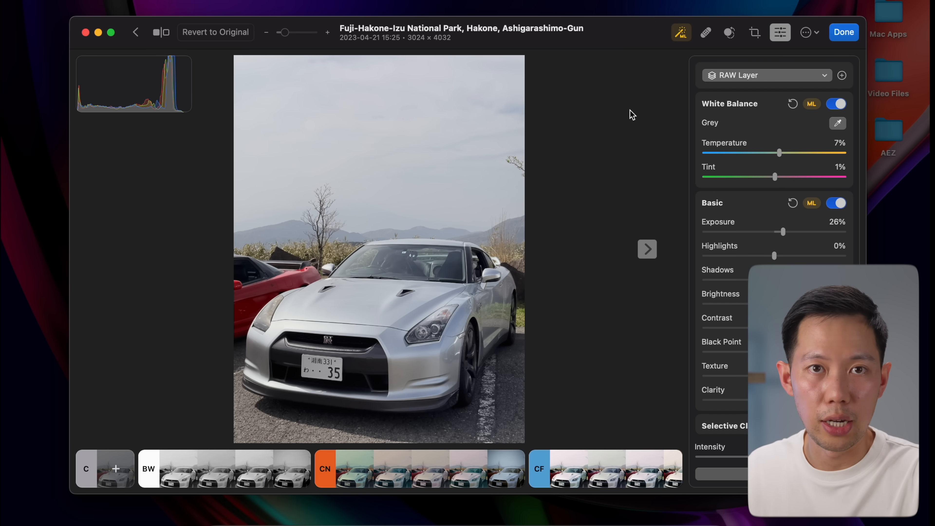
mouse_move(530, 281)
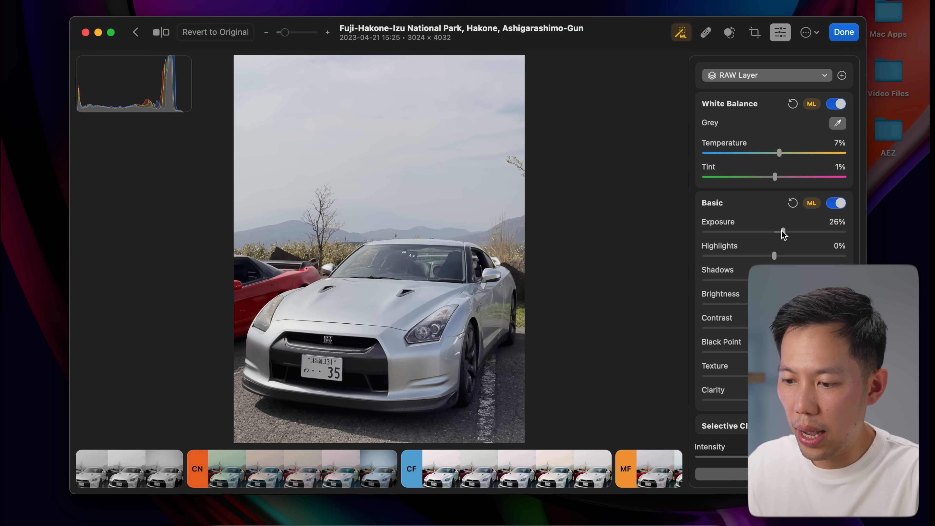
drag(784, 232, 776, 231)
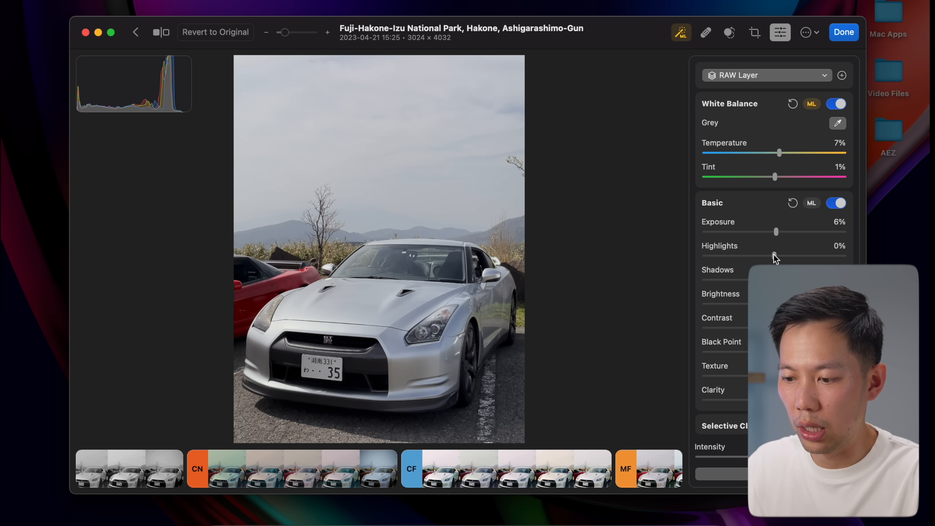
drag(775, 255, 720, 256)
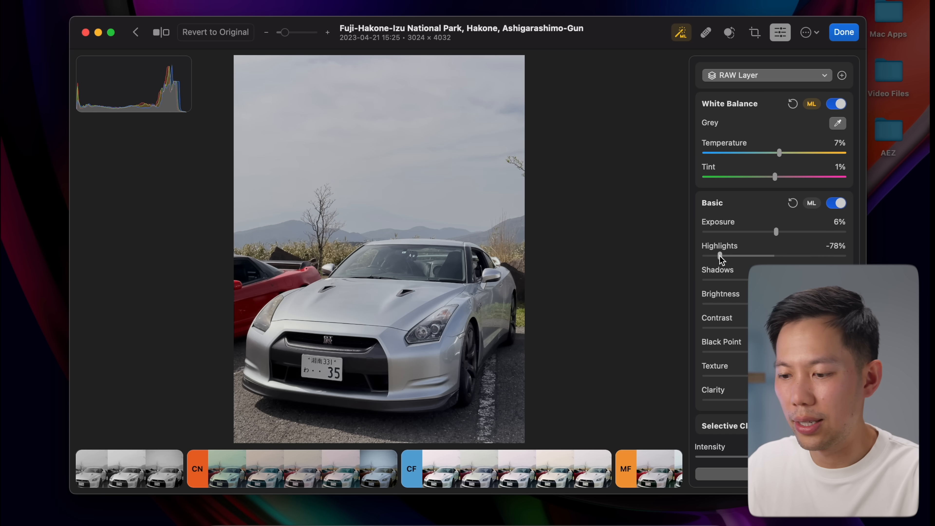
drag(720, 255, 787, 255)
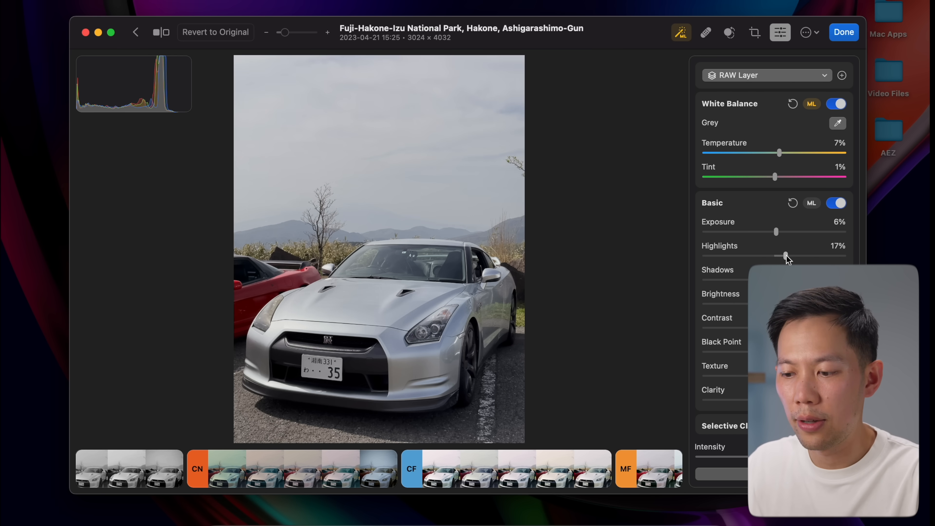
drag(785, 256, 802, 256)
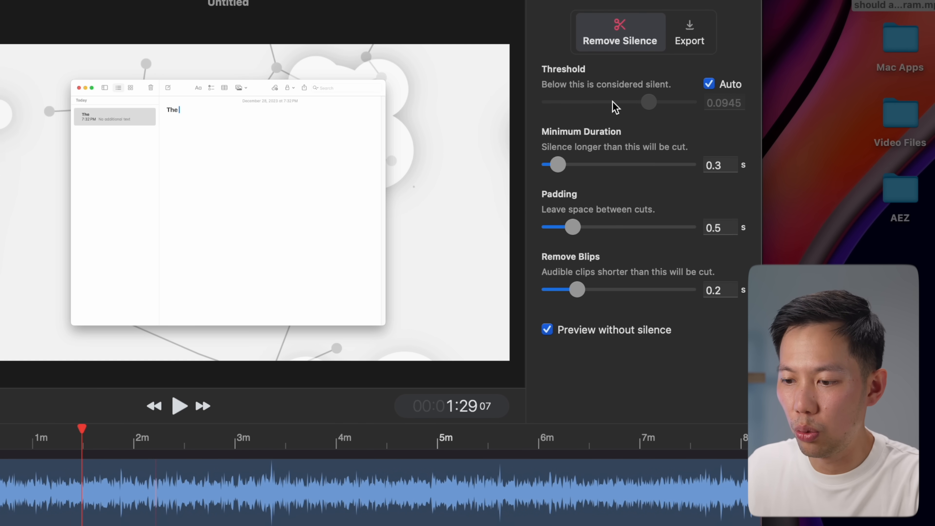
mouse_move(577, 144)
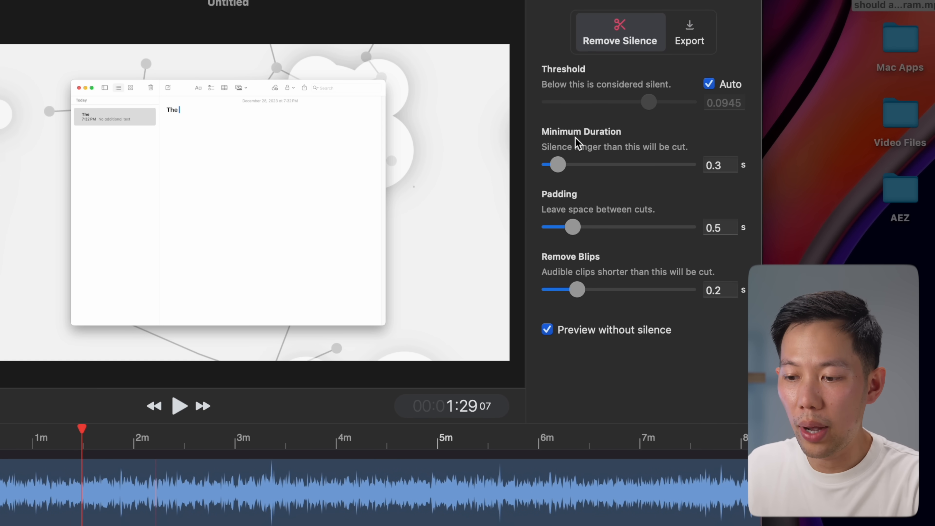
mouse_move(593, 149)
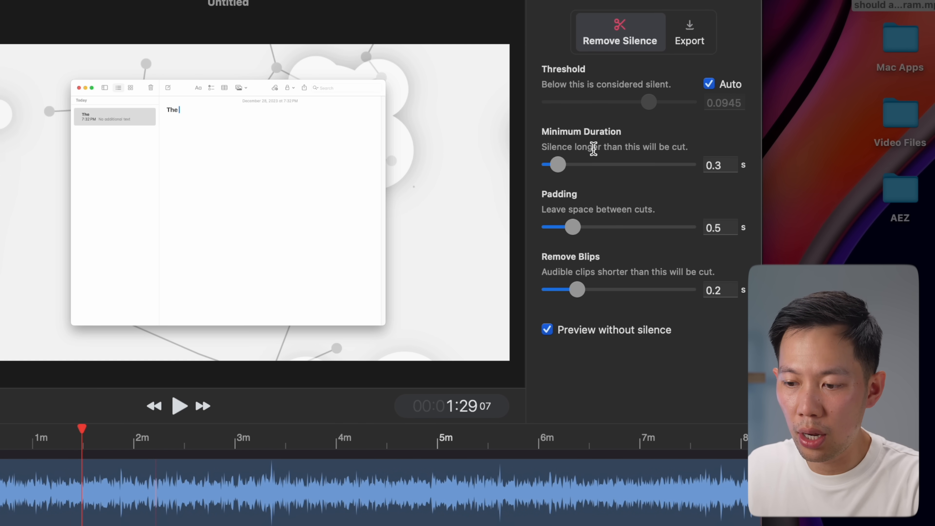
Keep Minimum Duration at 0.3 s and reduce Padding from 0.5 s to about 0.29 s.
click(720, 164)
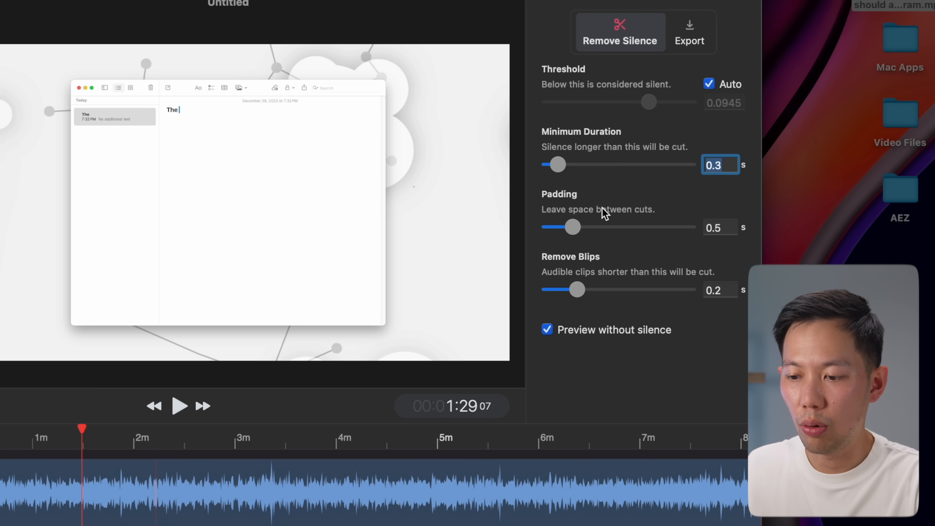
mouse_move(724, 228)
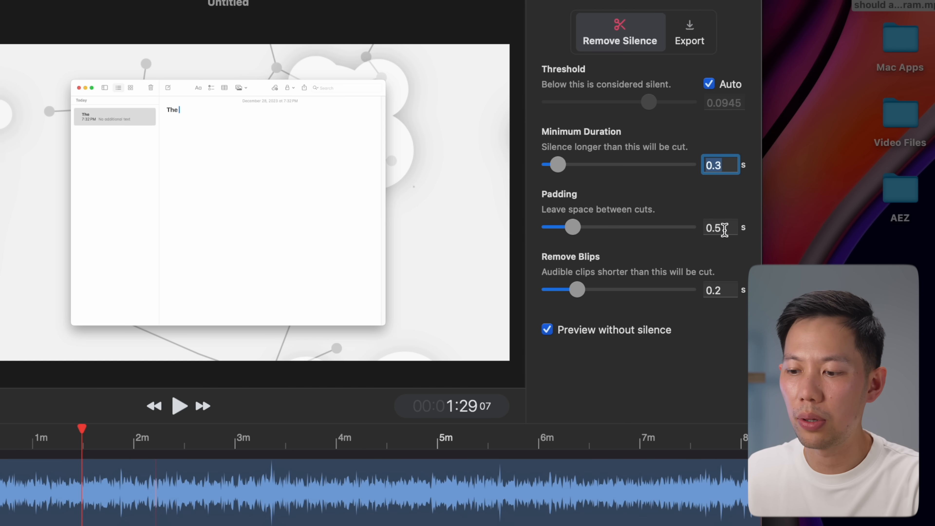
drag(576, 227, 559, 227)
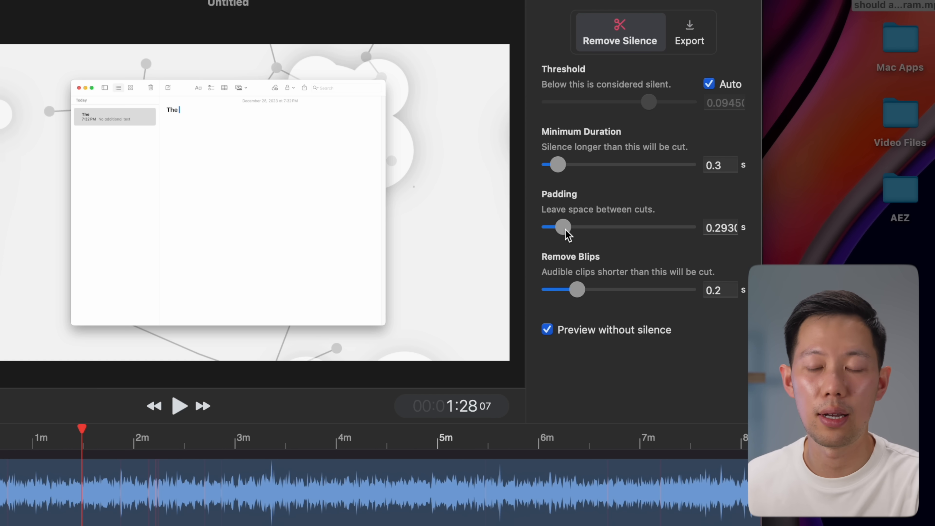
mouse_move(560, 266)
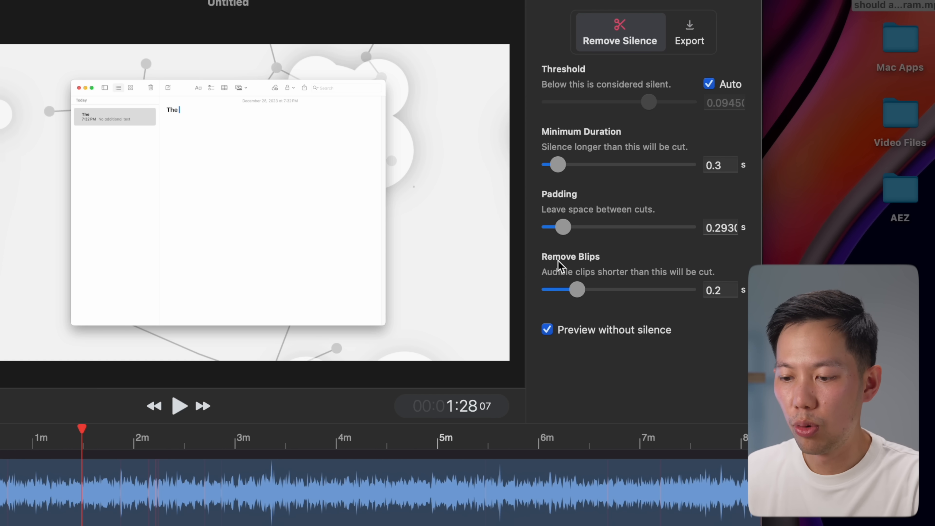
mouse_move(685, 63)
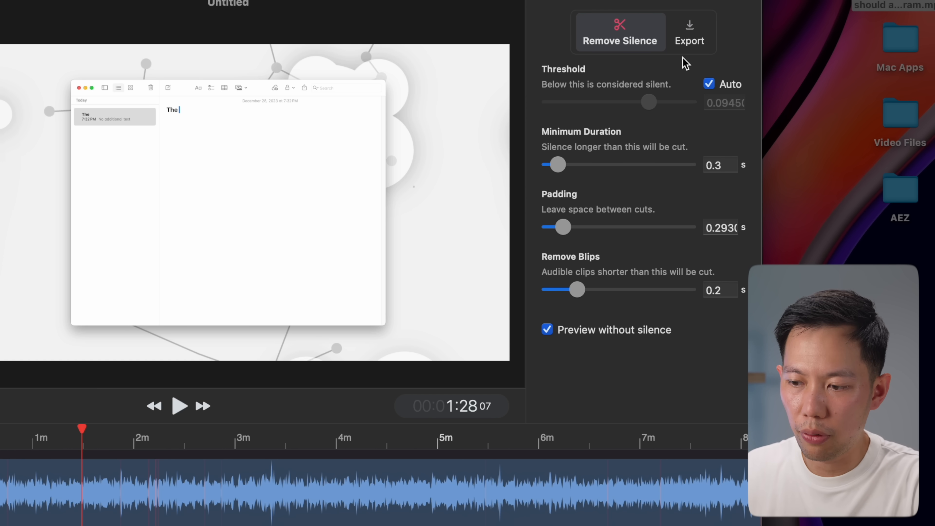
Show Recut's export options for a file export or a Final Cut Pro cut list without silent clips.
click(690, 33)
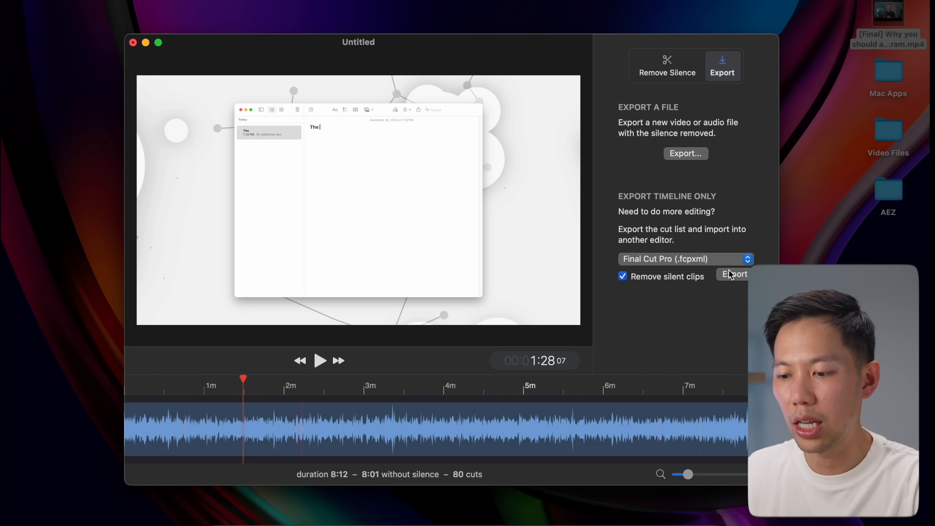
mouse_move(695, 233)
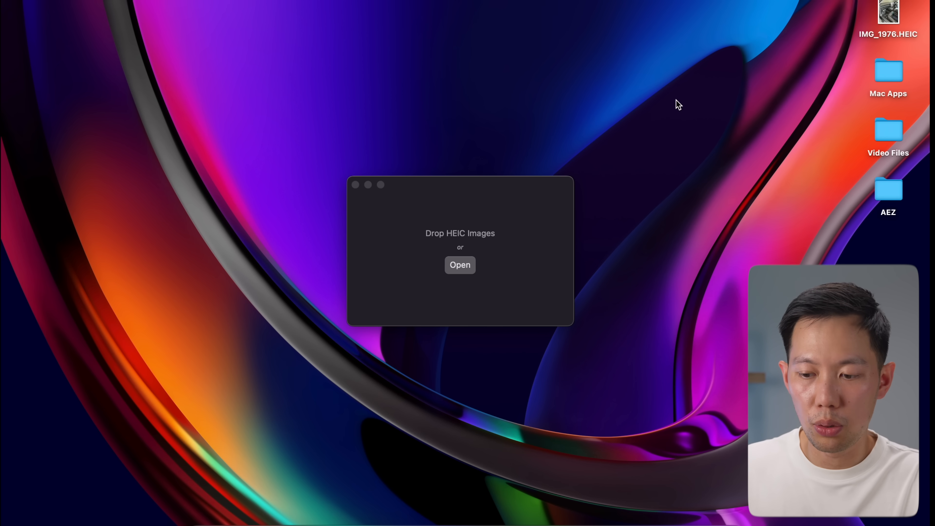
mouse_move(693, 102)
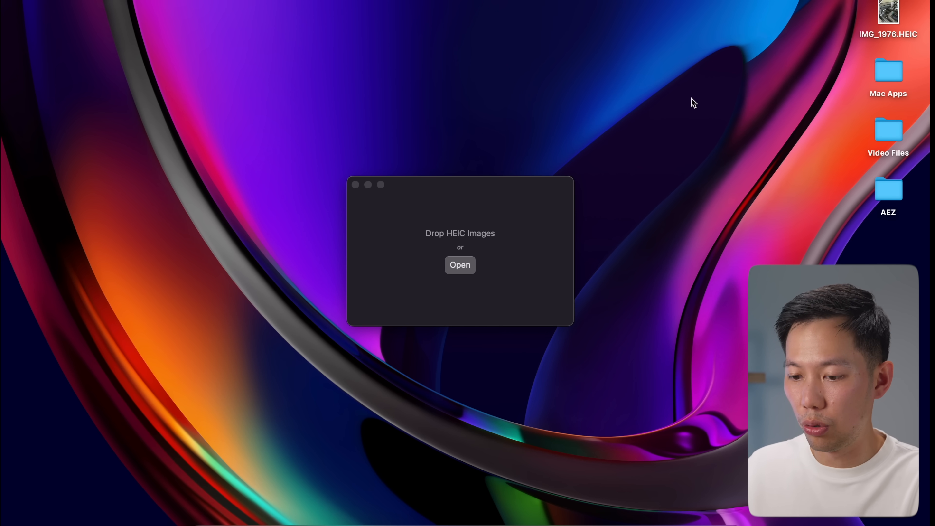
mouse_move(899, 42)
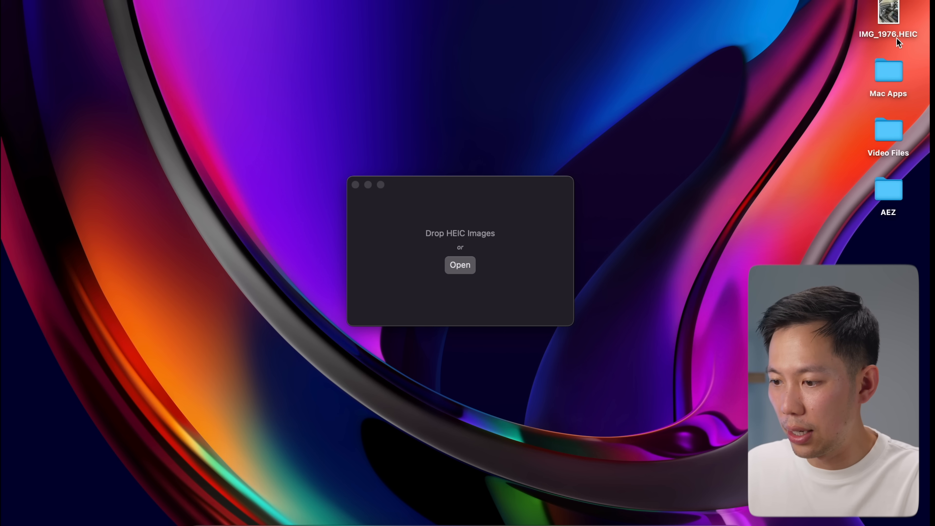
Drop IMG_1976.HEIC into the converter and convert it to a Best-quality JPEG on the Desktop.
drag(888, 15, 459, 234)
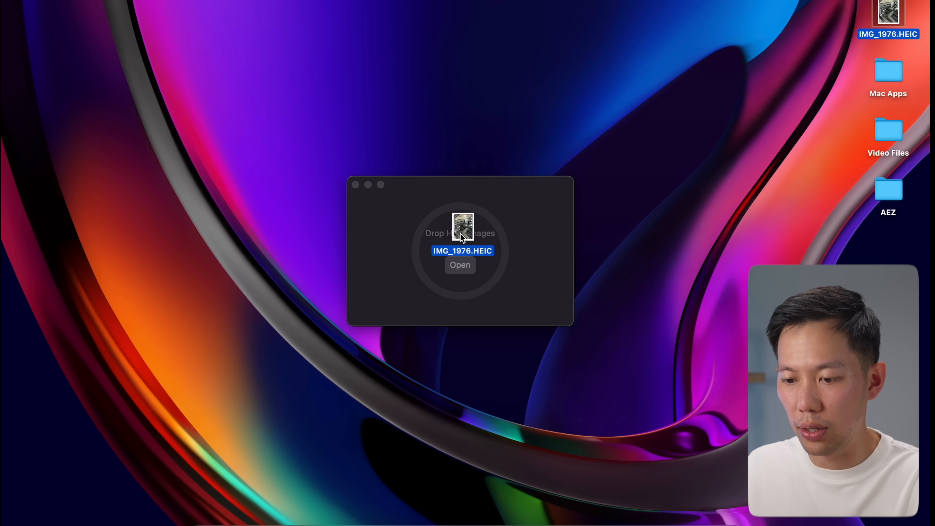
click(460, 265)
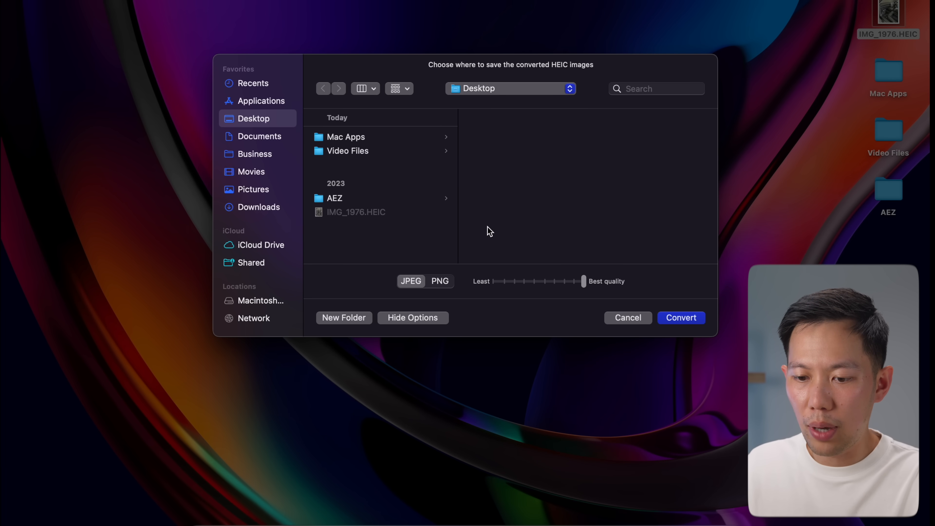
mouse_move(542, 288)
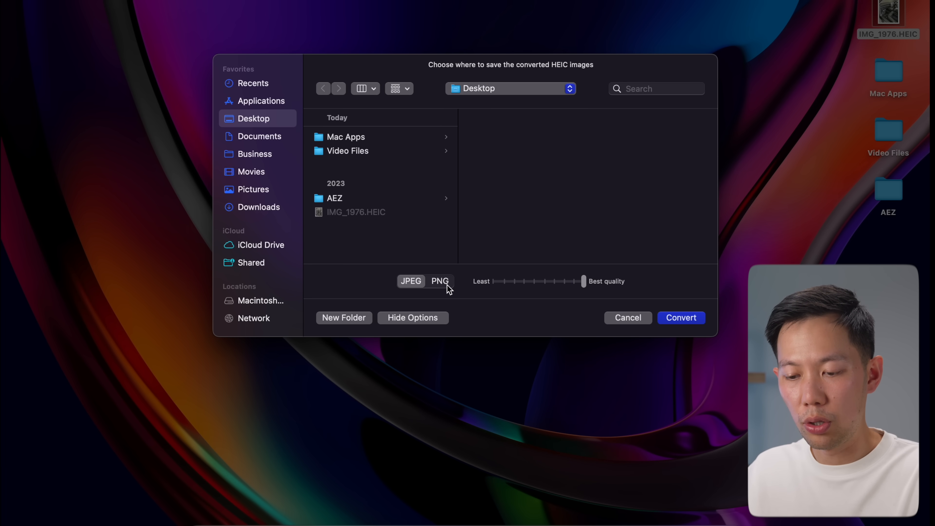
mouse_move(689, 318)
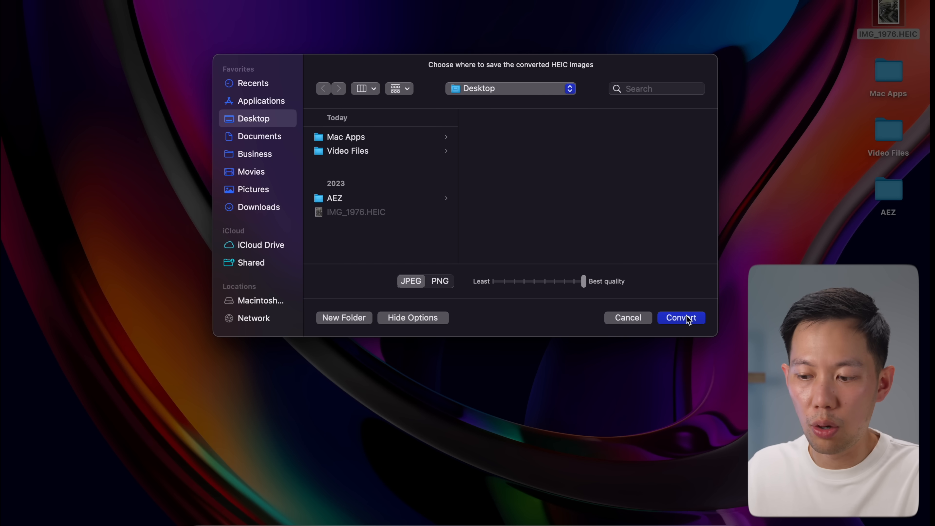
click(681, 317)
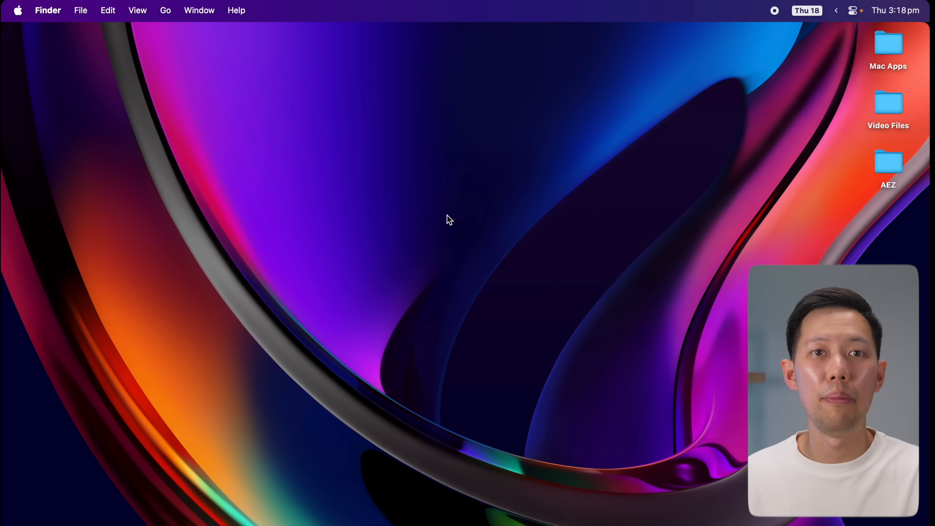
mouse_move(468, 287)
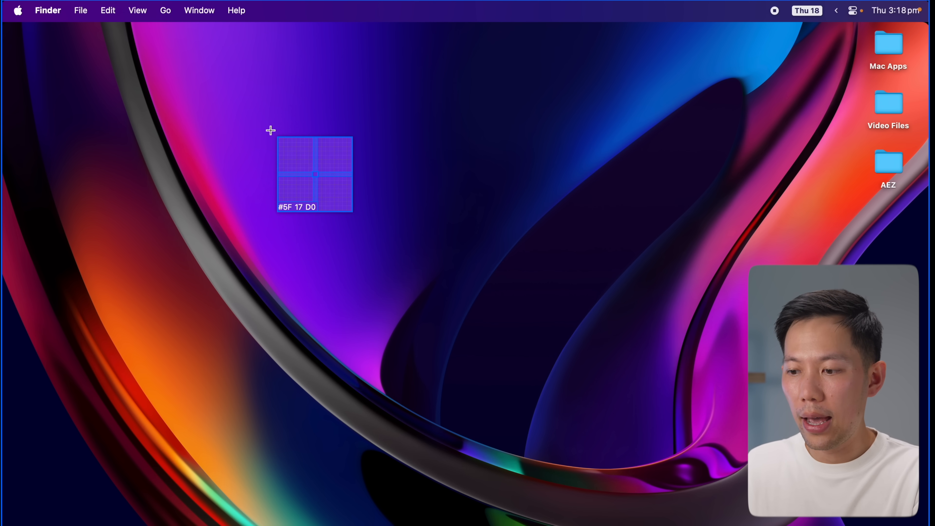
mouse_move(768, 29)
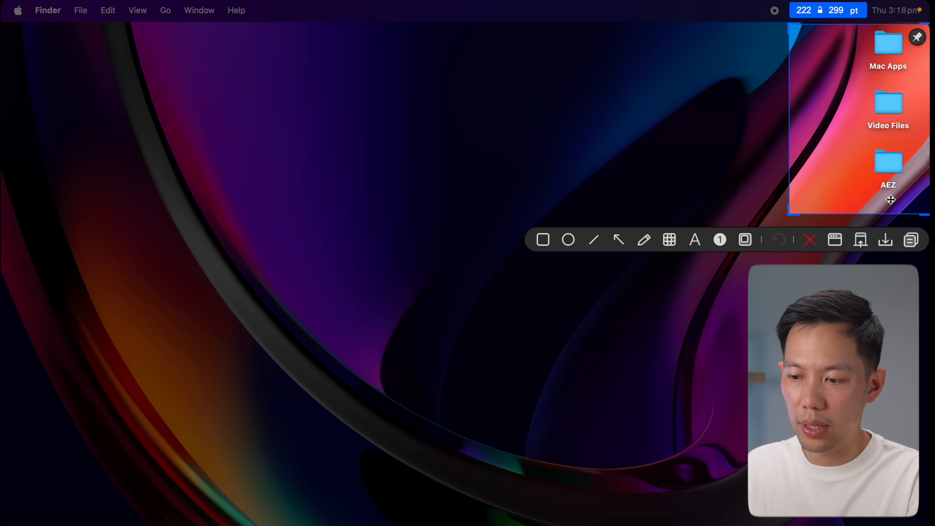
Annotate the folder-icon capture with a red box, a red arrow and numbered markers 1–3.
click(543, 239)
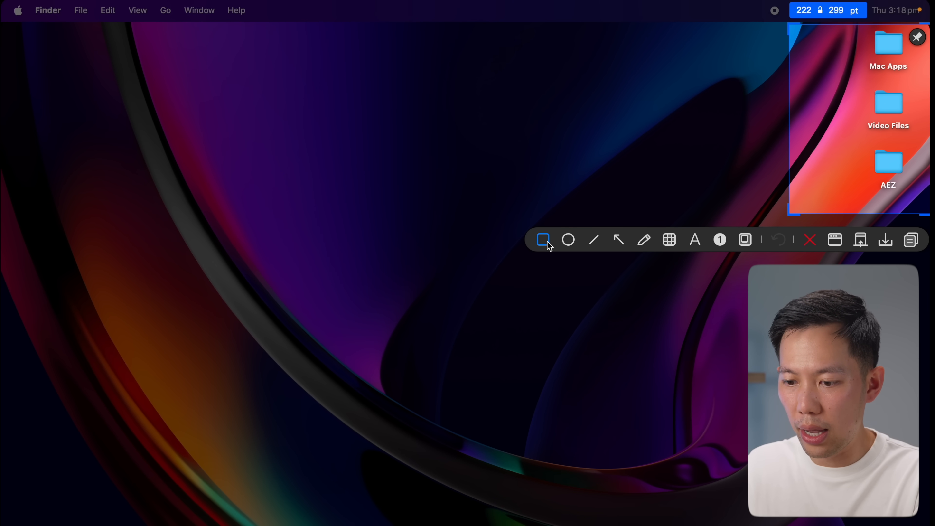
drag(826, 43, 923, 189)
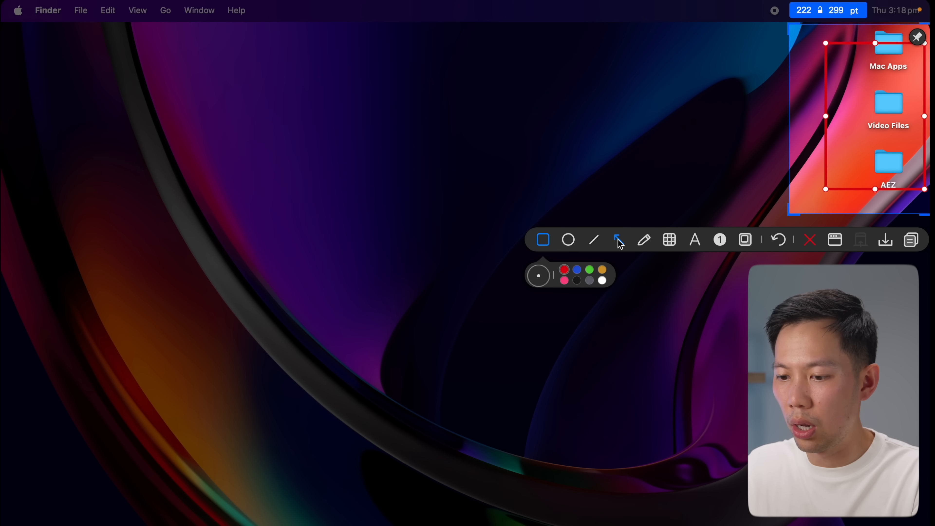
click(618, 239)
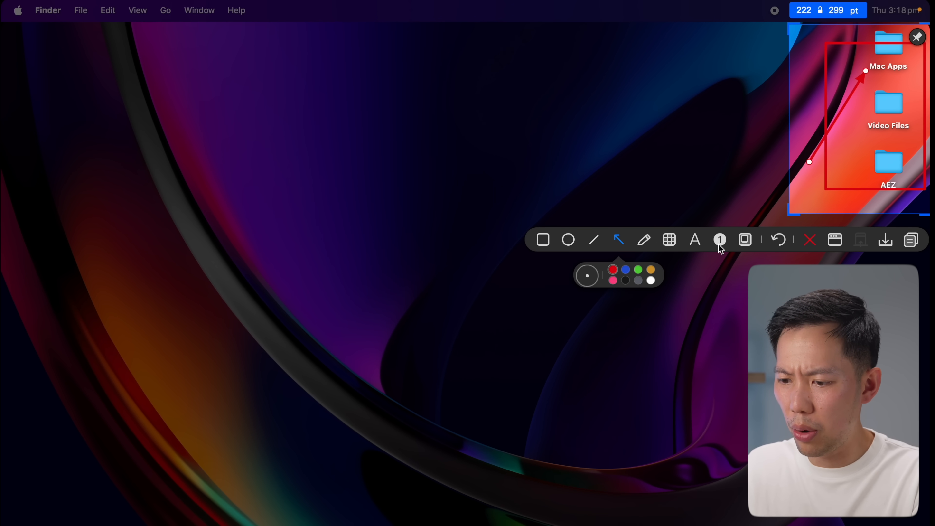
click(720, 240)
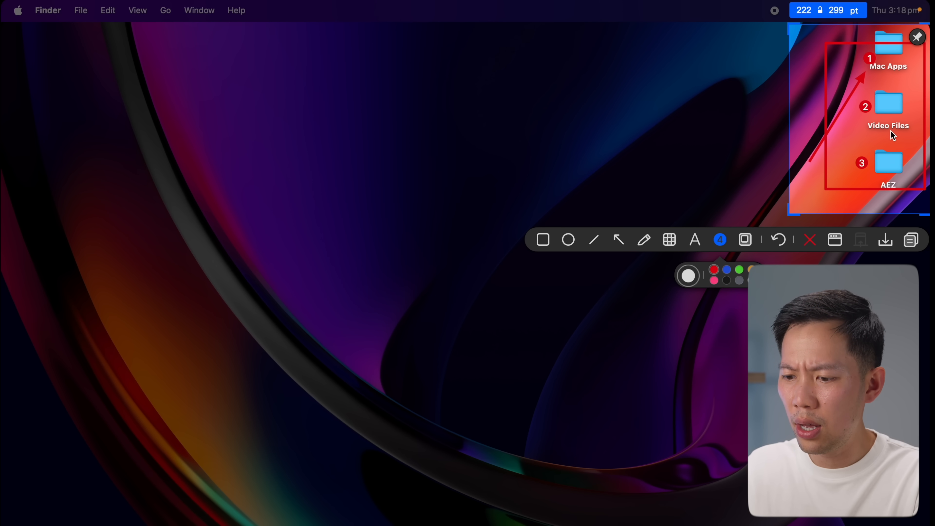
mouse_move(772, 251)
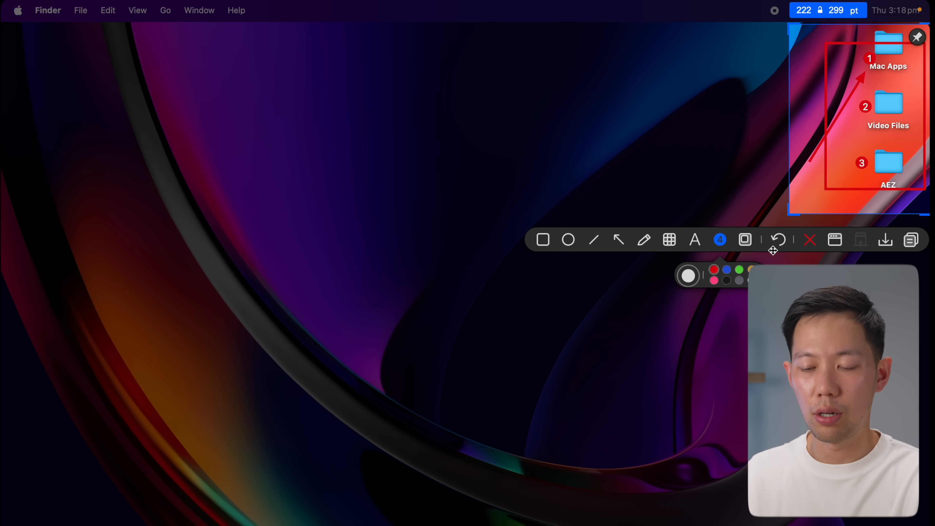
click(810, 240)
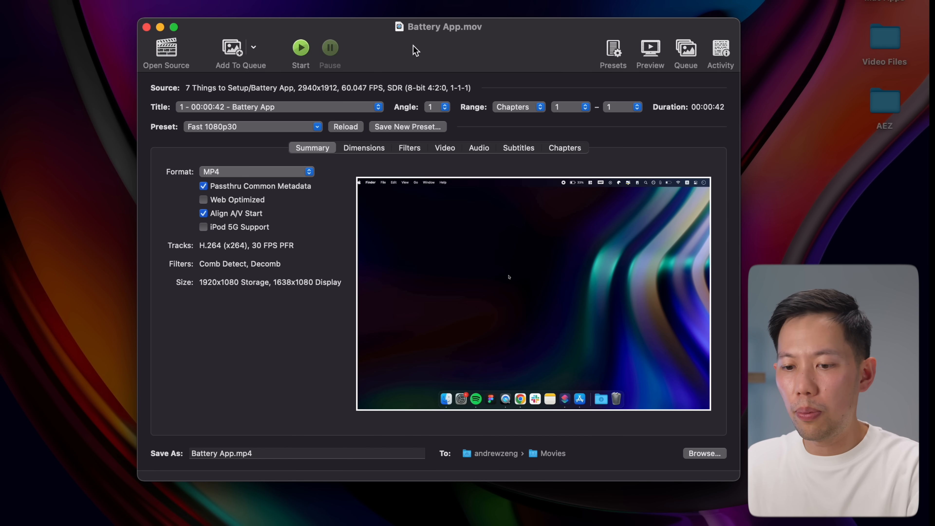
Load Battery App.mov with the Fast 1080p30 preset and review its Dimensions, Filters and H.264 Video settings.
click(165, 49)
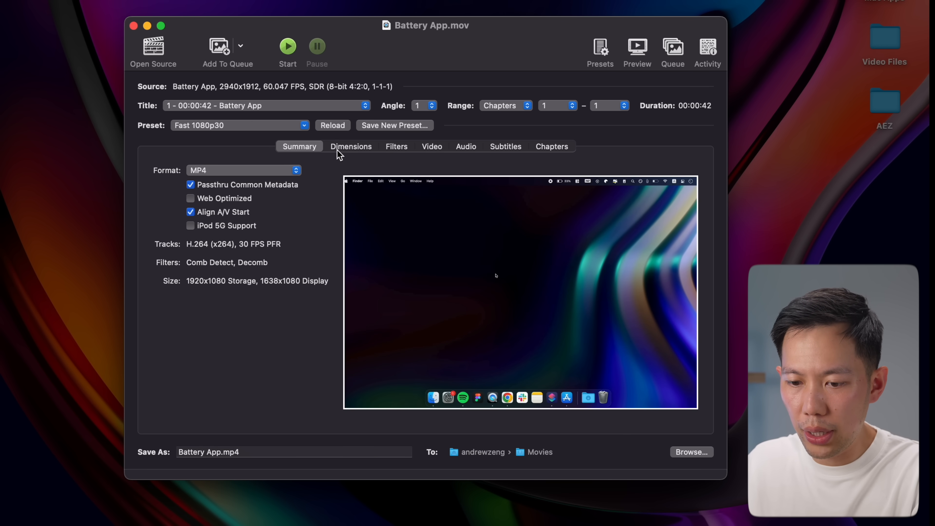
click(351, 146)
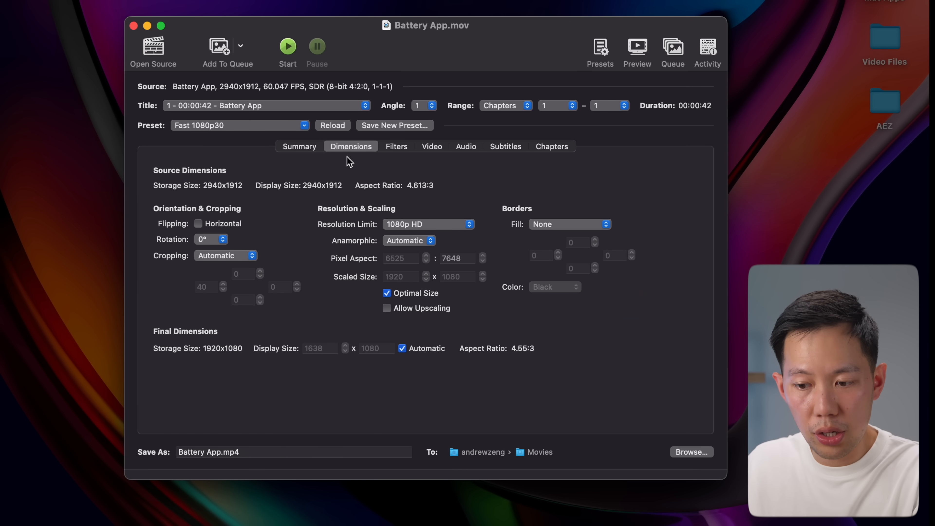
click(396, 146)
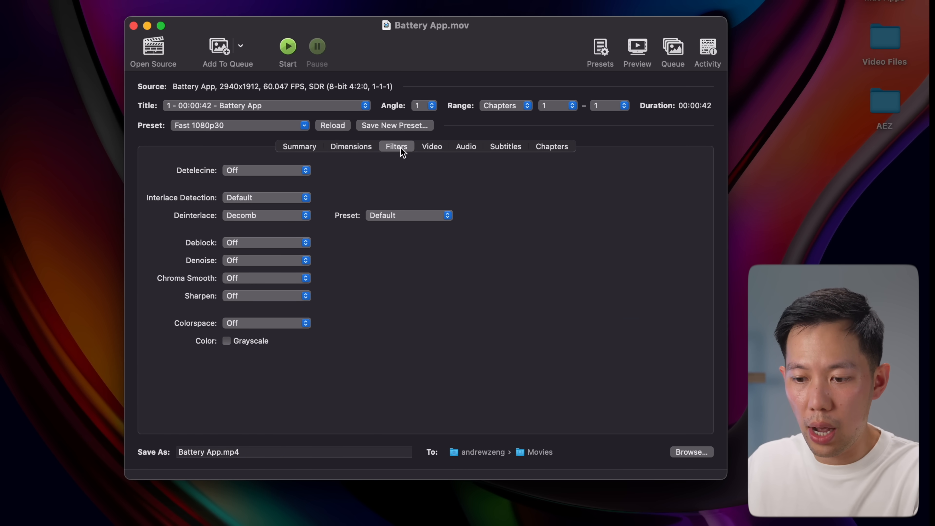
click(431, 146)
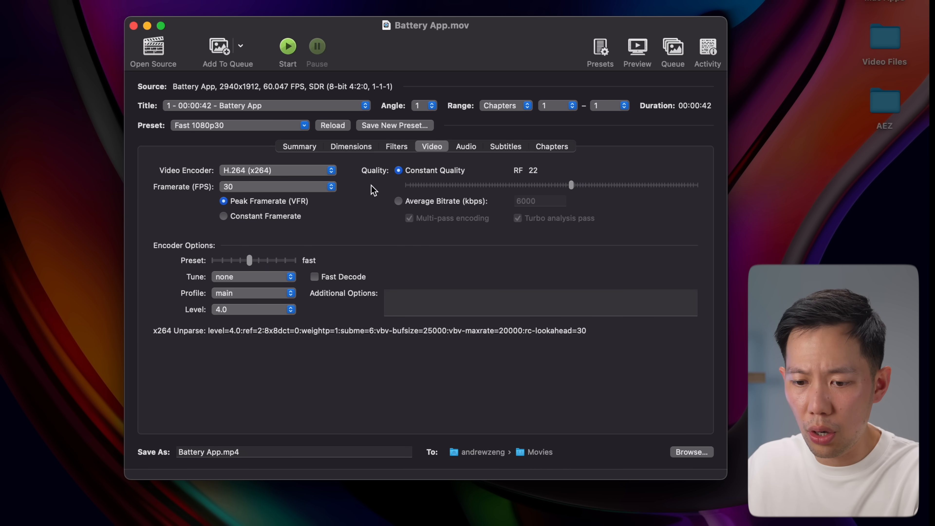
click(465, 146)
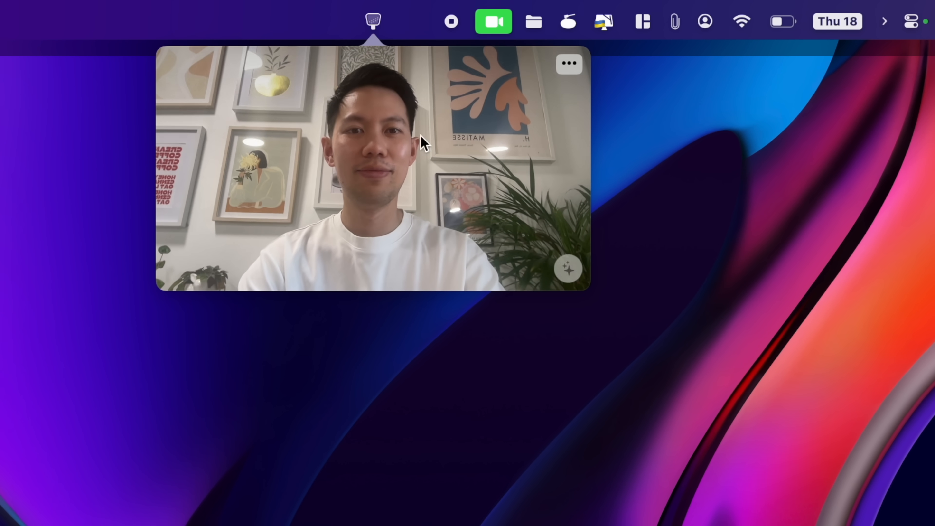
Play heart and thumbs-up reaction effects over the Hand Mirror webcam preview.
click(568, 268)
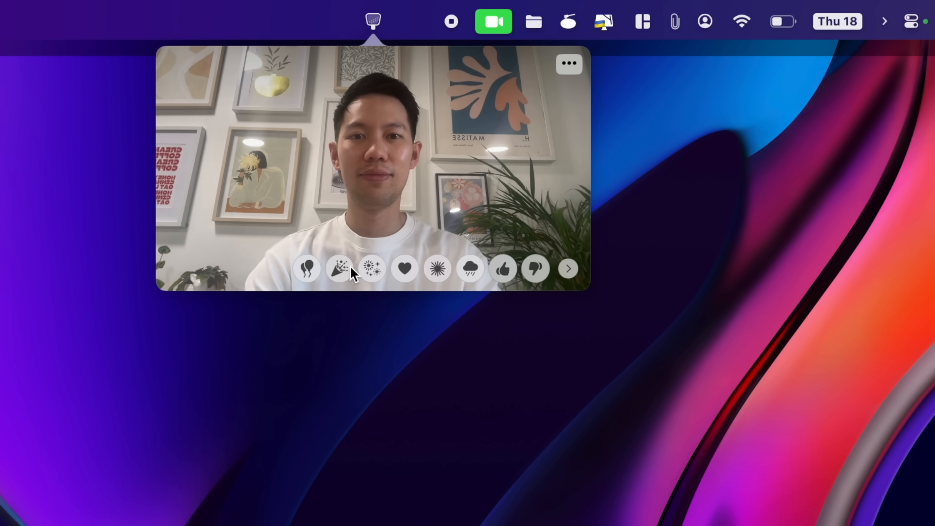
click(339, 268)
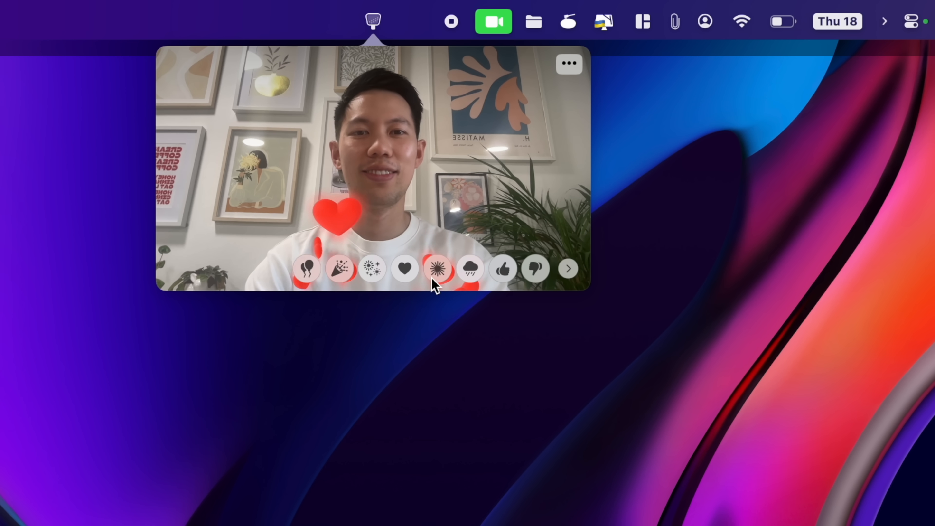
click(405, 268)
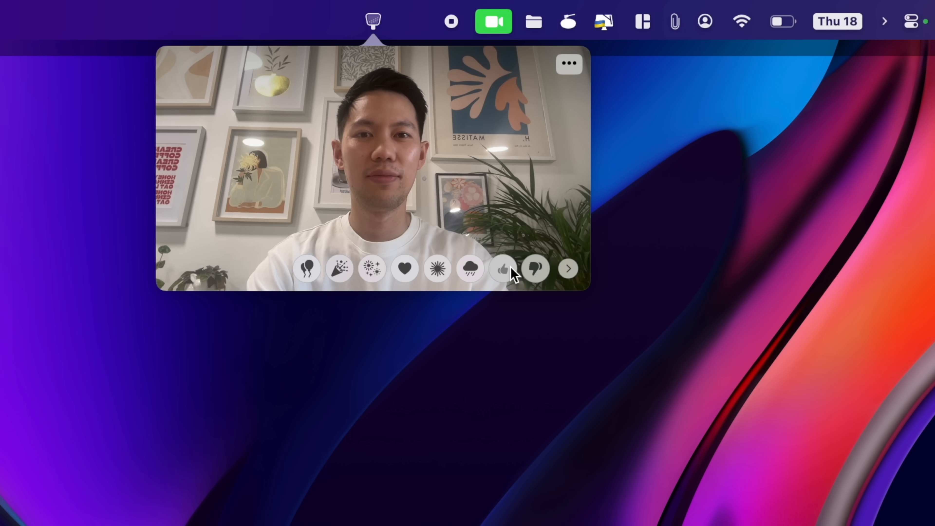
click(503, 269)
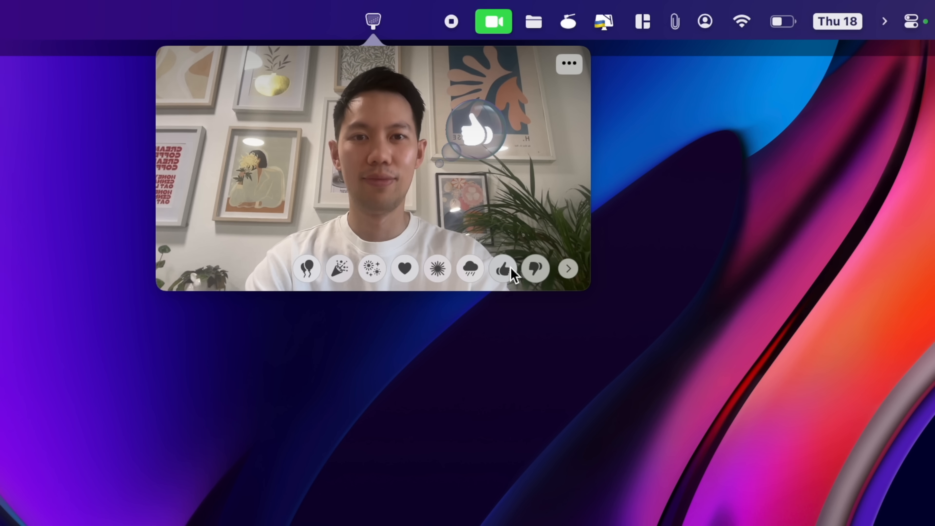